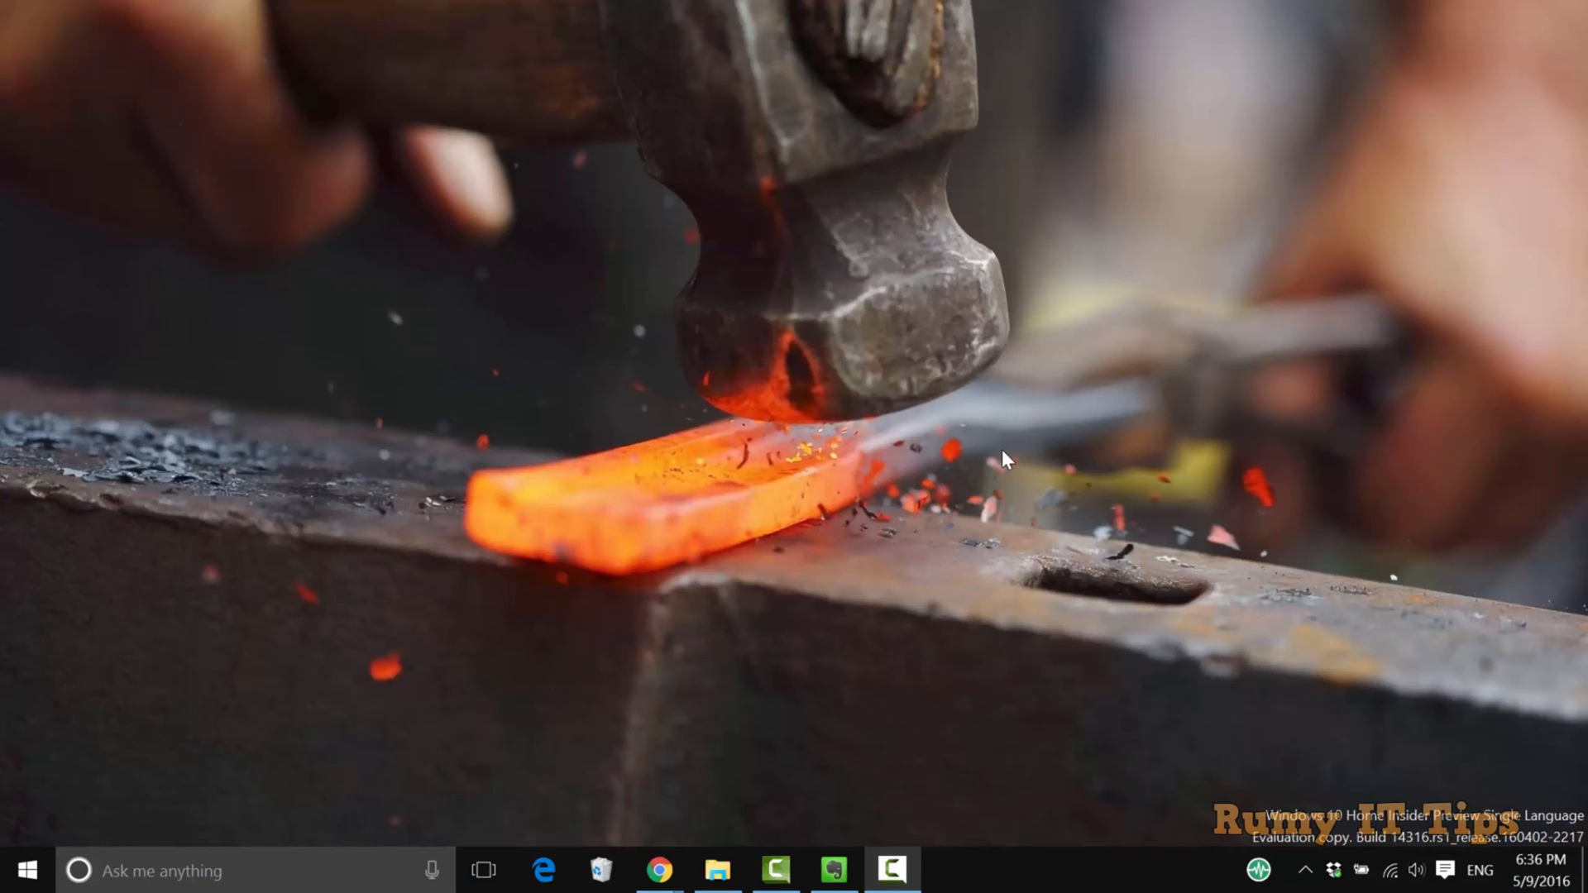
{"action": "mouse_move", "coordinate": [666, 811]}
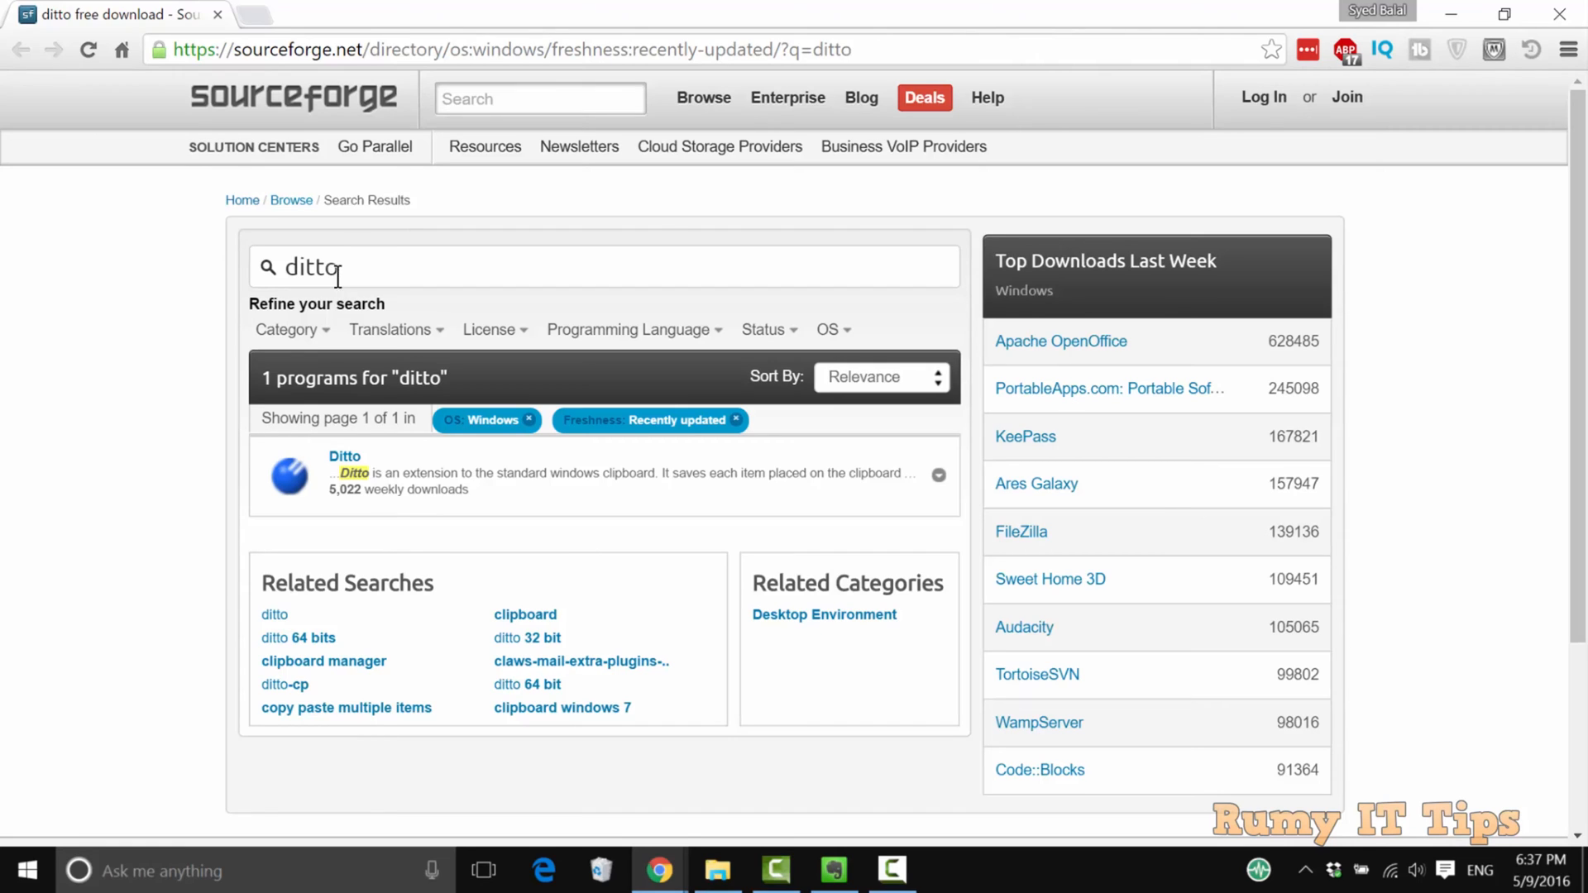
{"action": "mouse_move", "coordinate": [362, 98]}
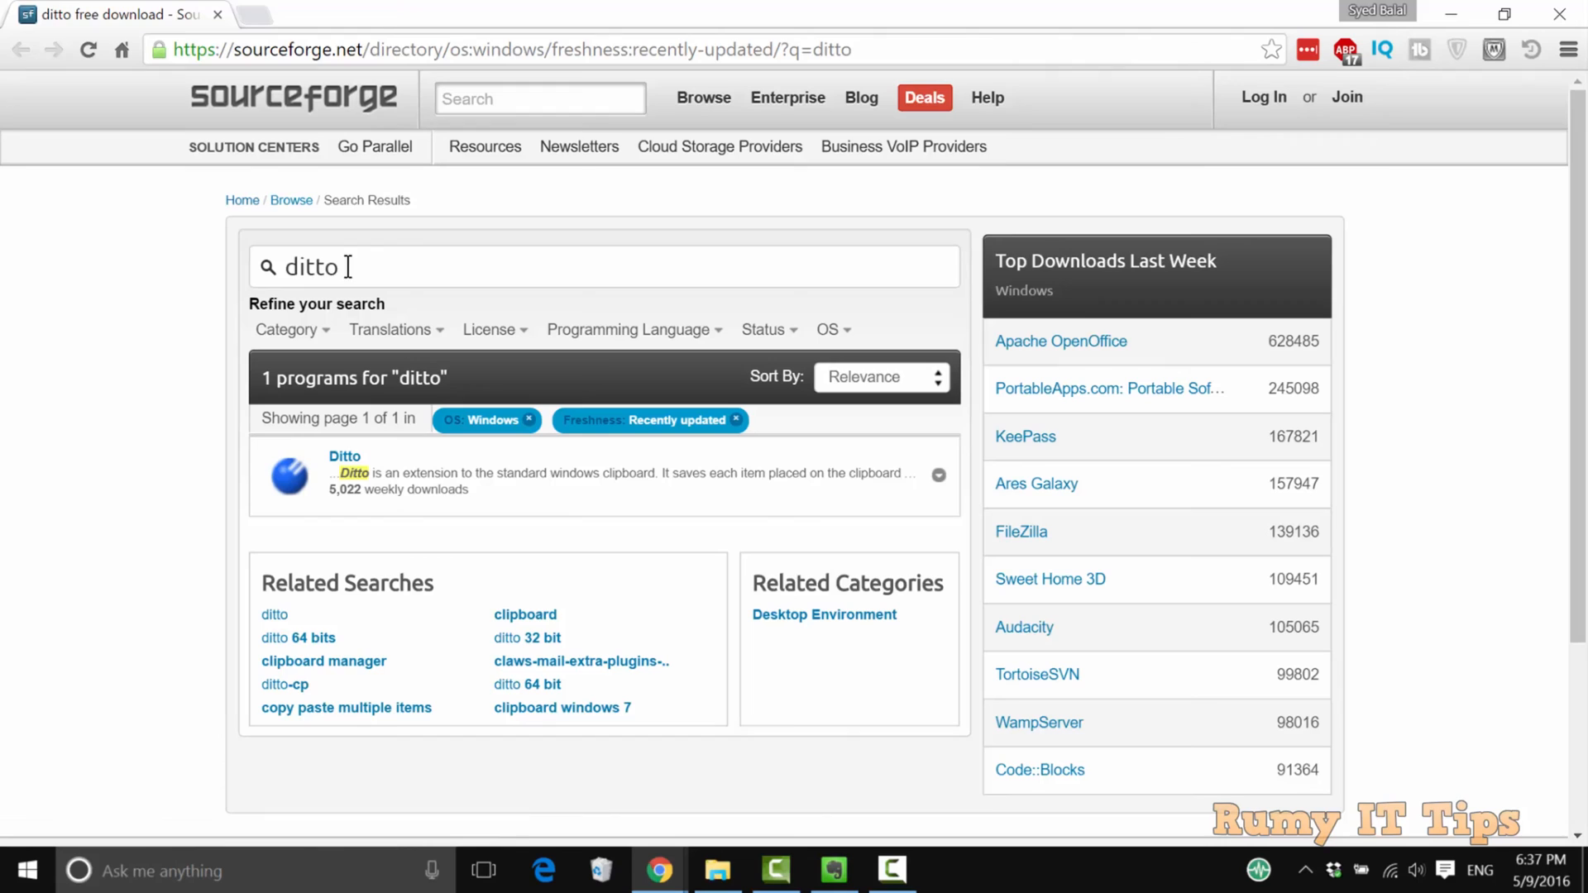
Step: Select the Ditto search result, reach its project page and start the installer download
{"action": "double_click", "coordinate": [311, 267]}
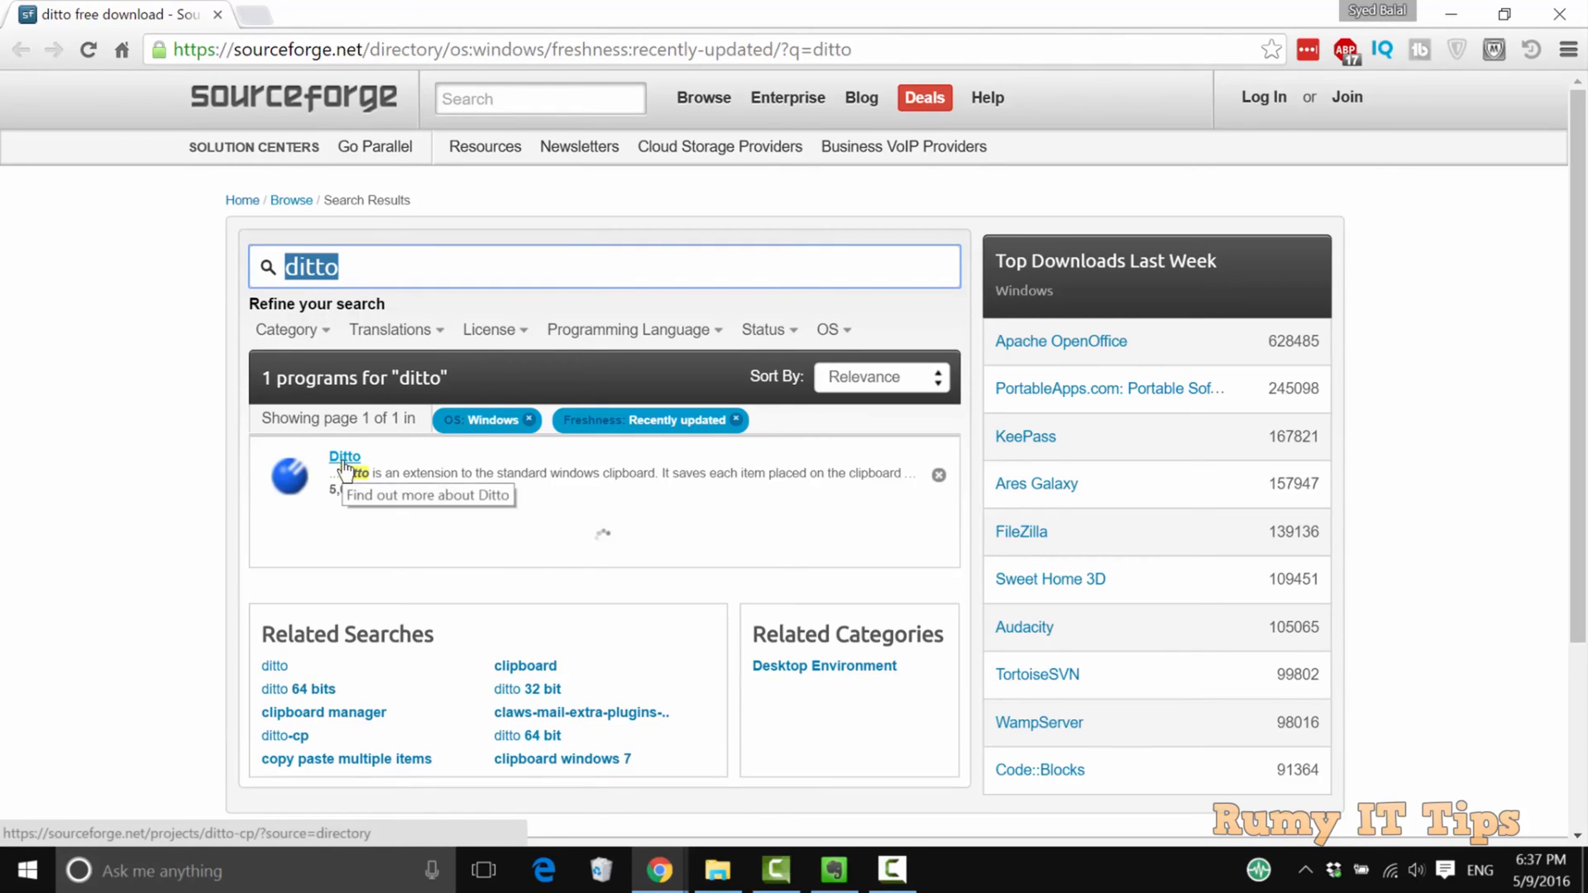
{"action": "left_click", "coordinate": [344, 457]}
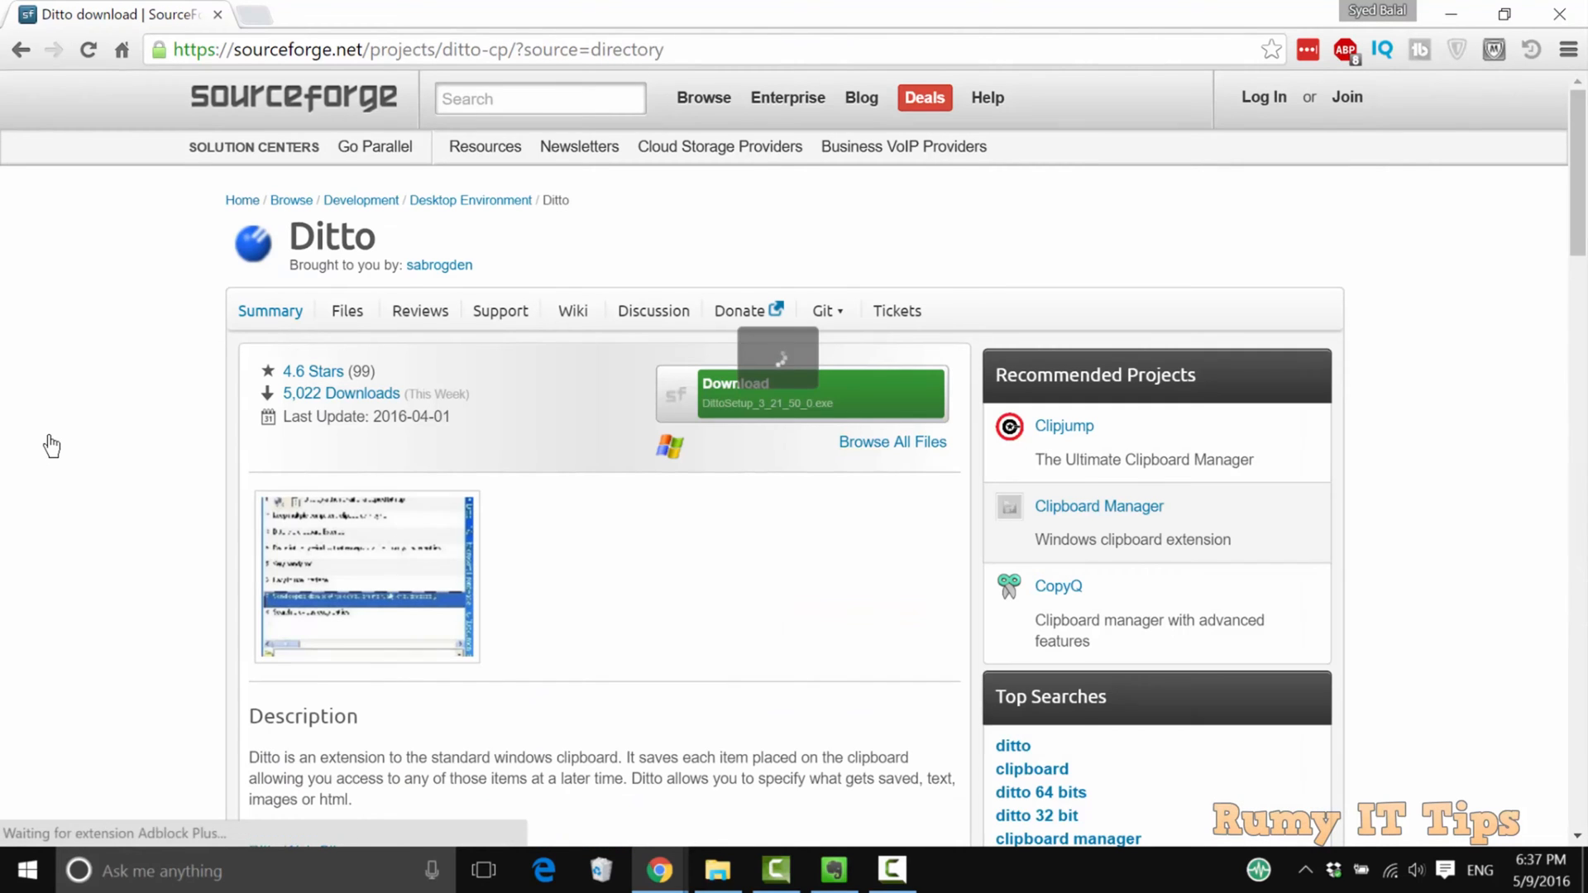
{"action": "mouse_move", "coordinate": [177, 373]}
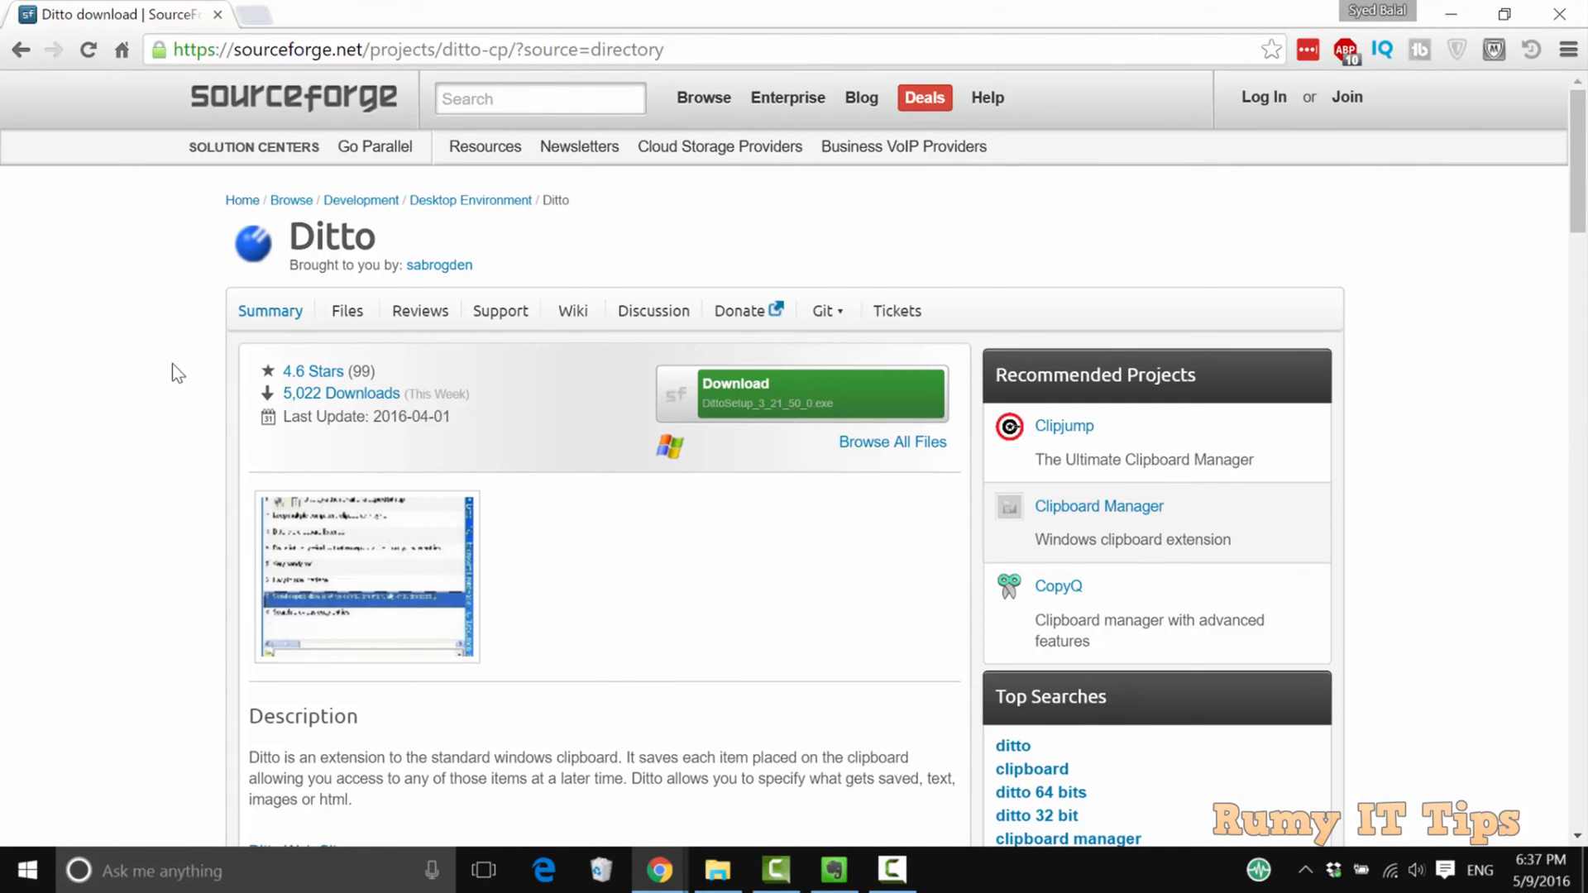
{"action": "left_click", "coordinate": [799, 394]}
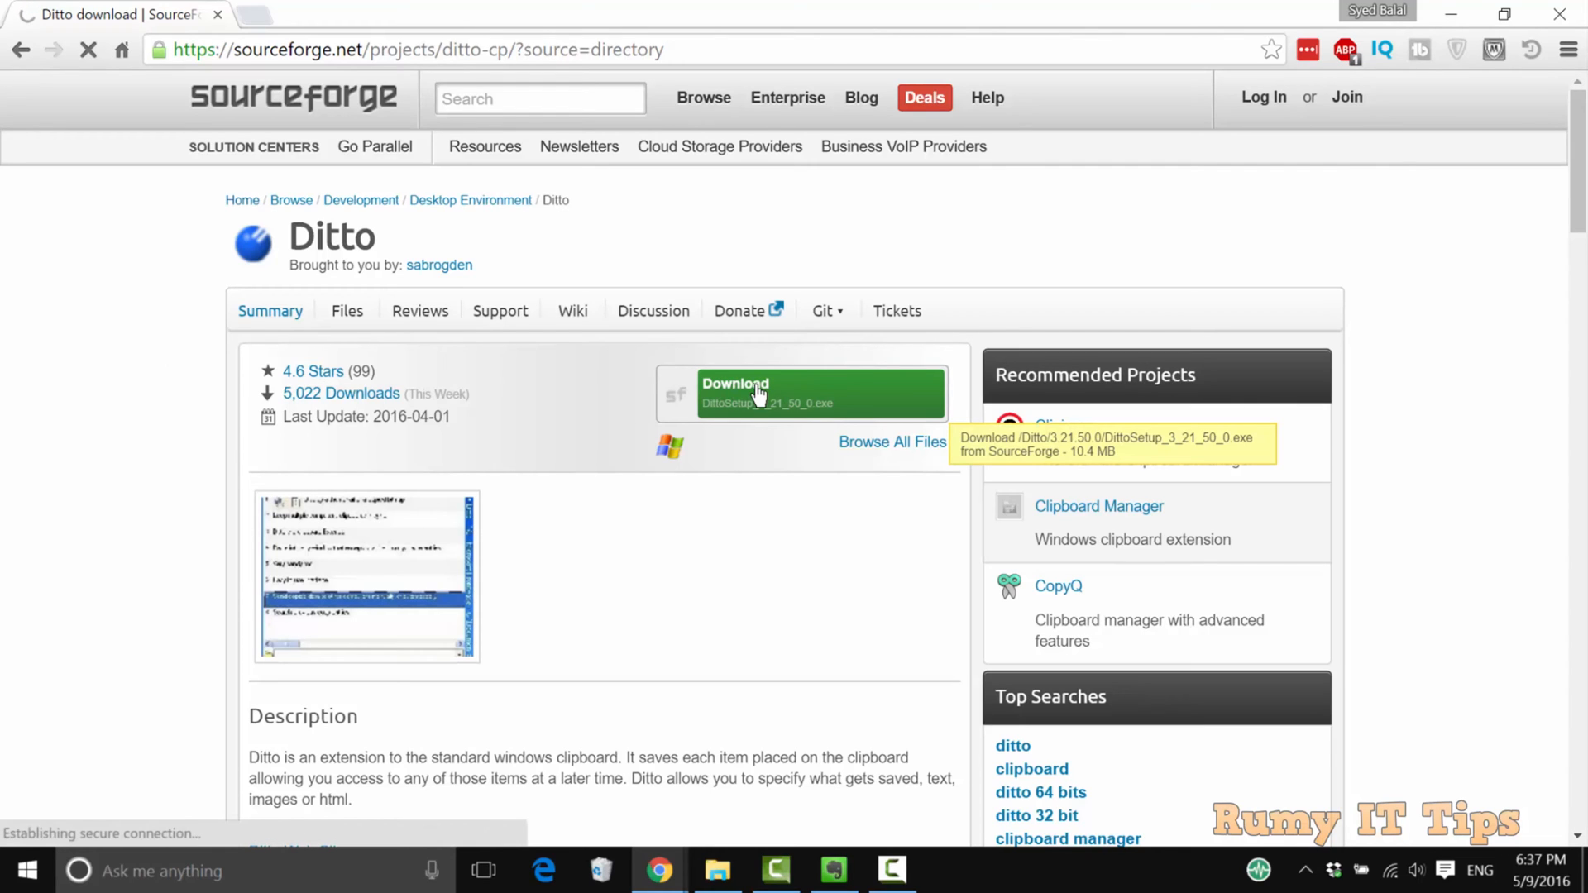
{"action": "left_click", "coordinate": [821, 394]}
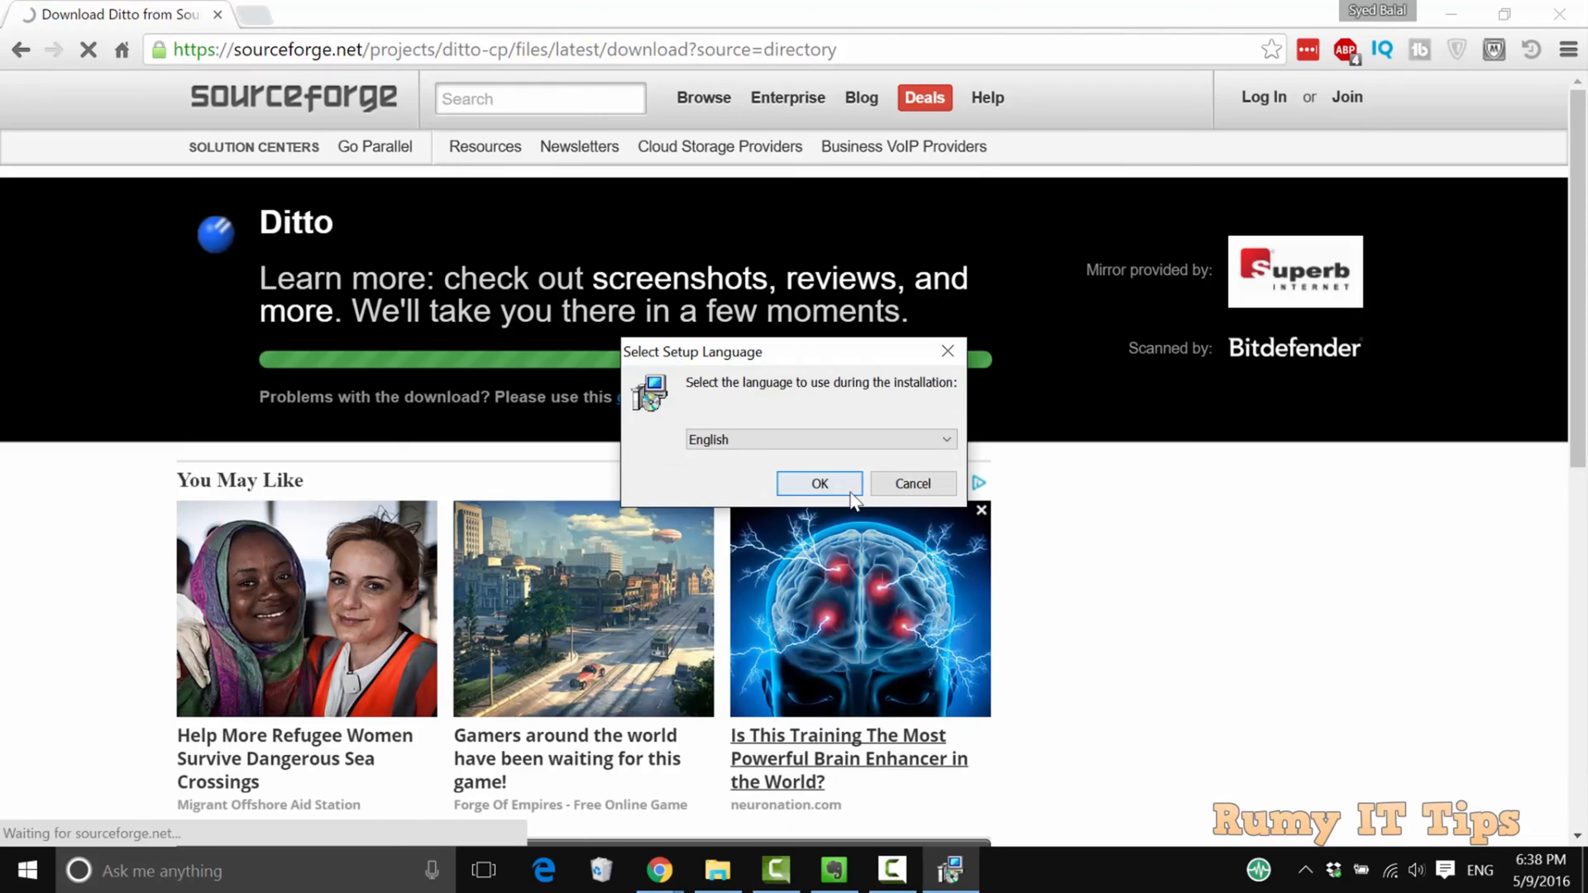
Step: Accept English as setup language, pass the welcome screen and finish the Ditto installation
{"action": "left_click", "coordinate": [819, 483]}
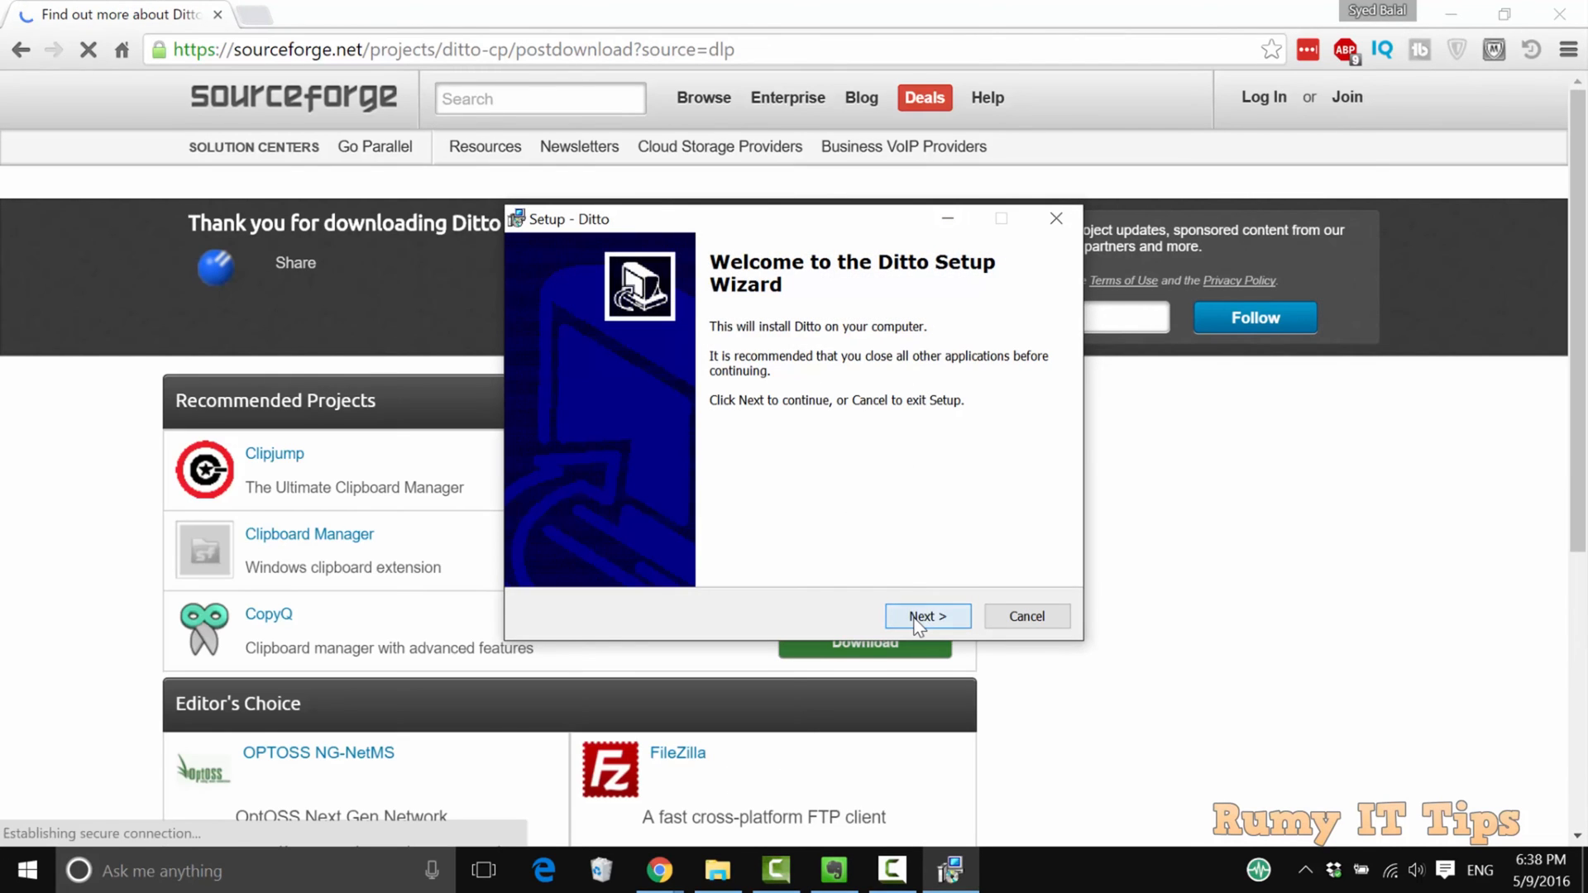
{"action": "left_click", "coordinate": [926, 616]}
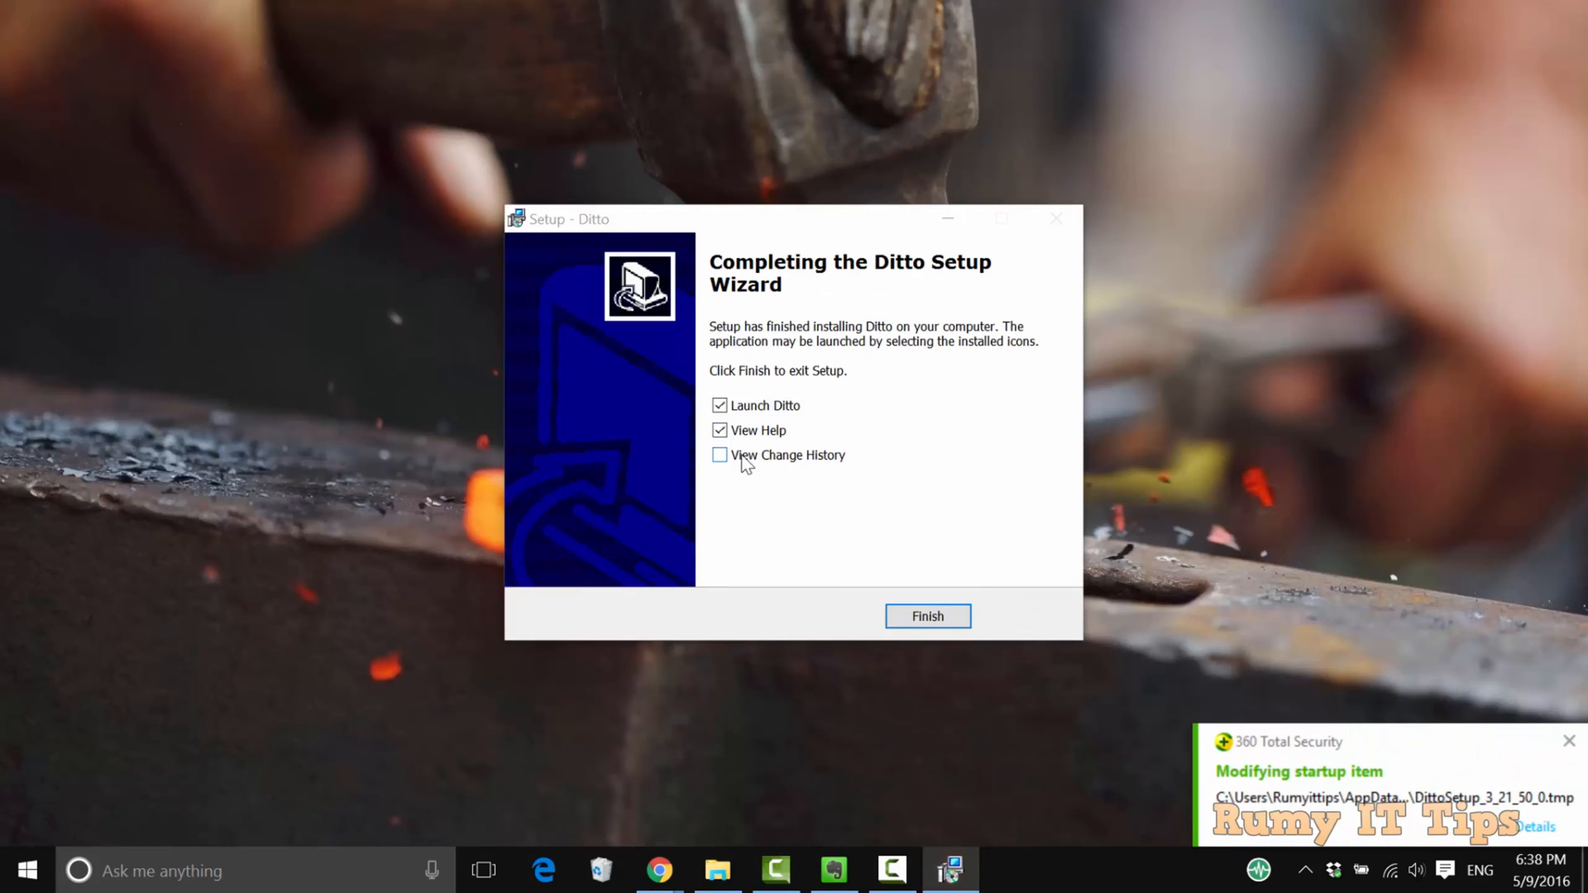
{"action": "left_click", "coordinate": [926, 615]}
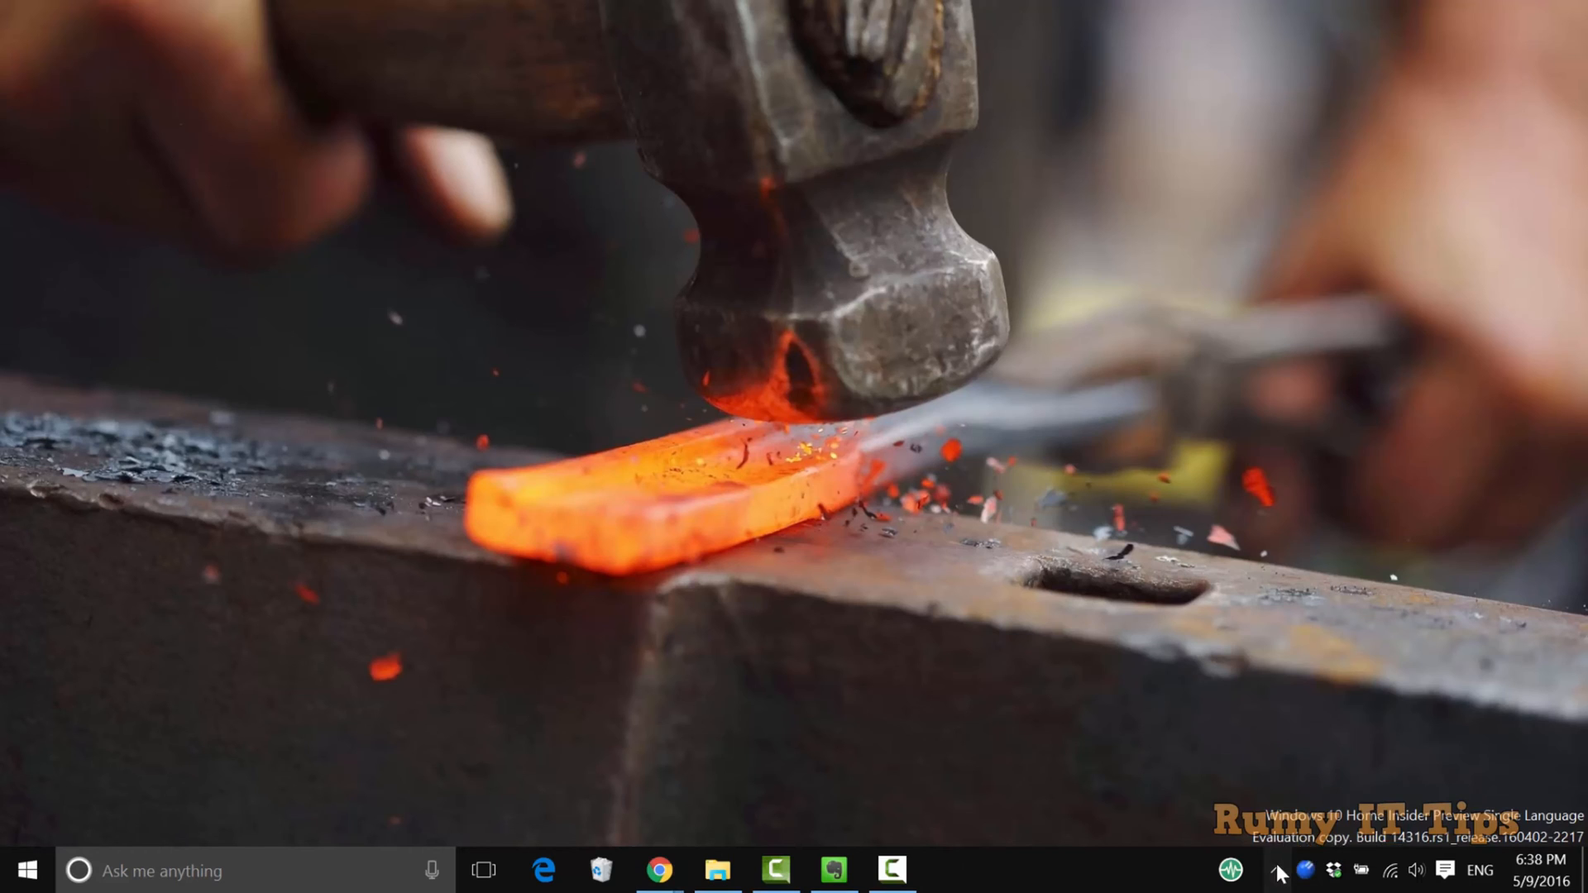
{"action": "left_click", "coordinate": [1278, 872]}
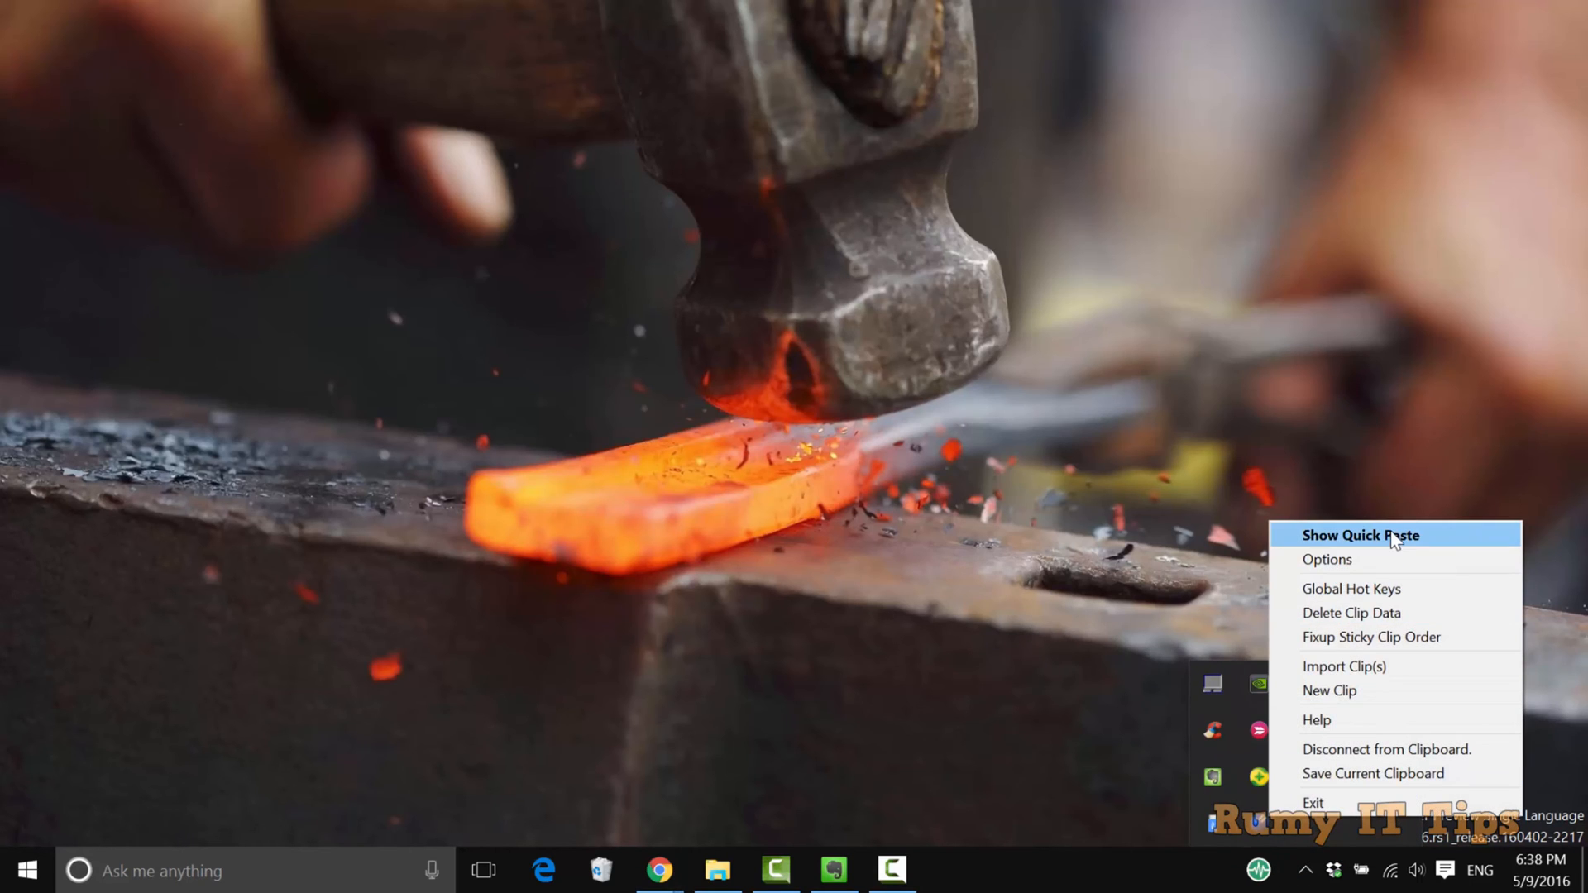
{"action": "mouse_move", "coordinate": [1413, 559]}
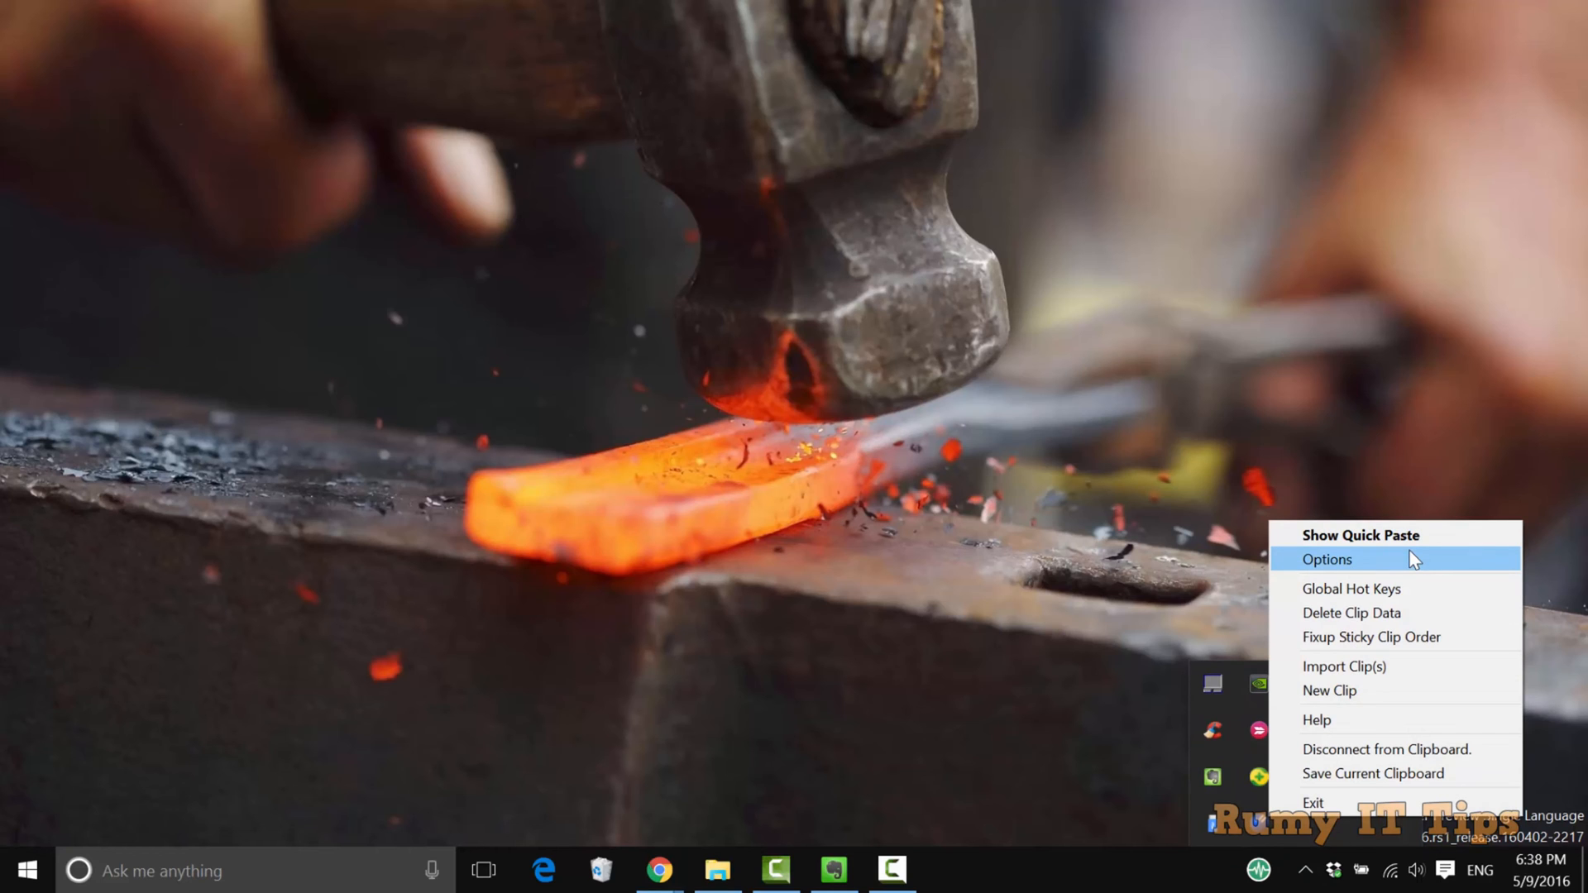
{"action": "mouse_move", "coordinate": [1362, 534]}
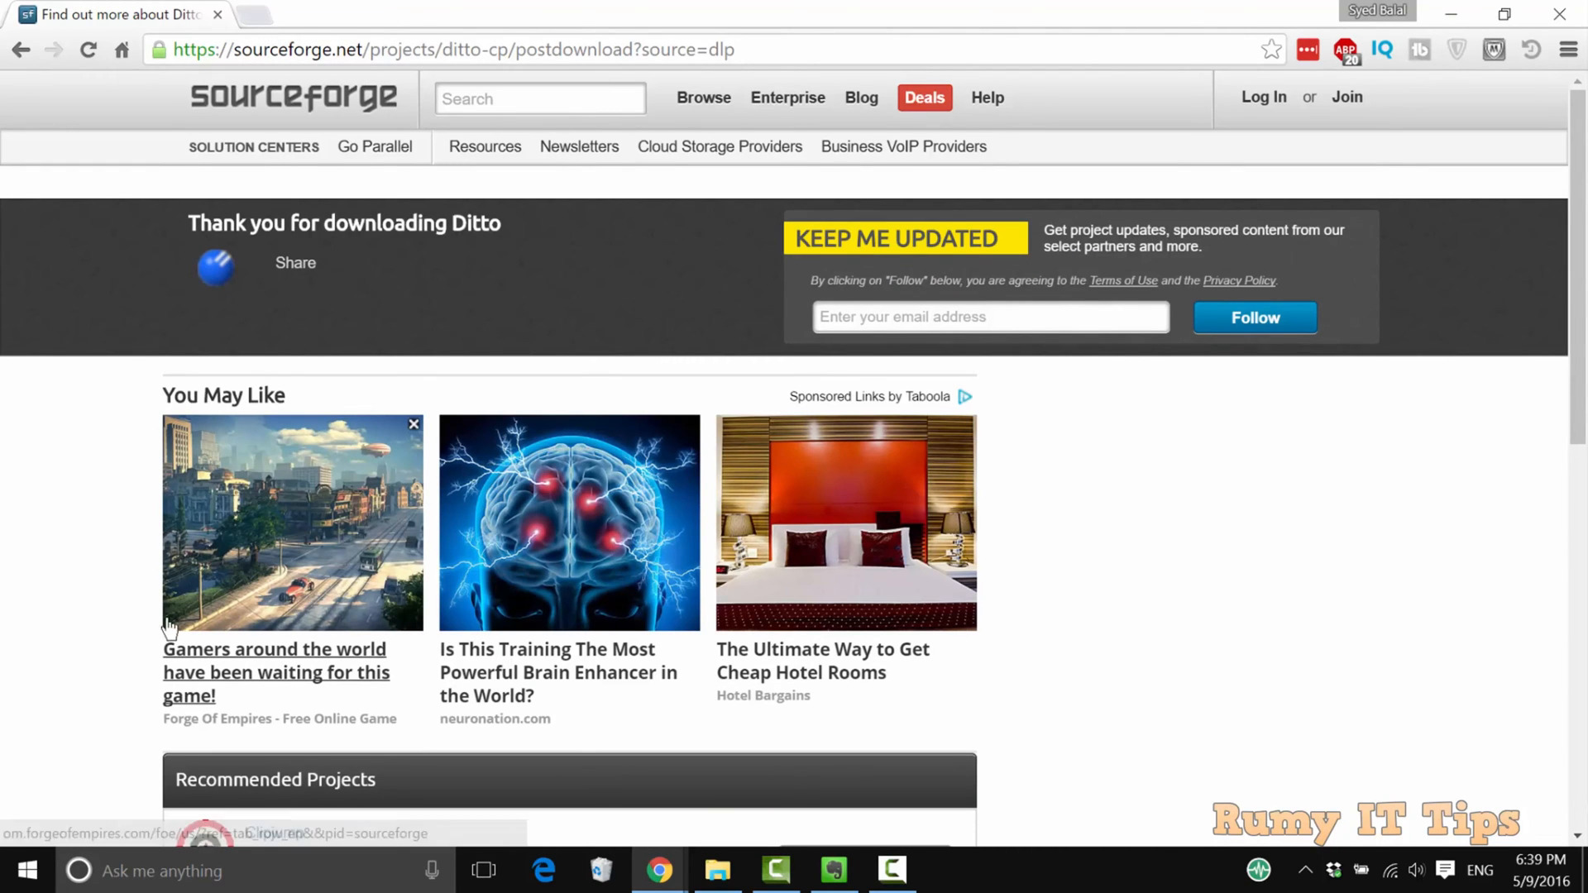
Step: Select the NG-NetMS product description on the page and copy it to the clipboard
{"action": "scroll", "scroll_direction": "down", "scroll_amount": 3}
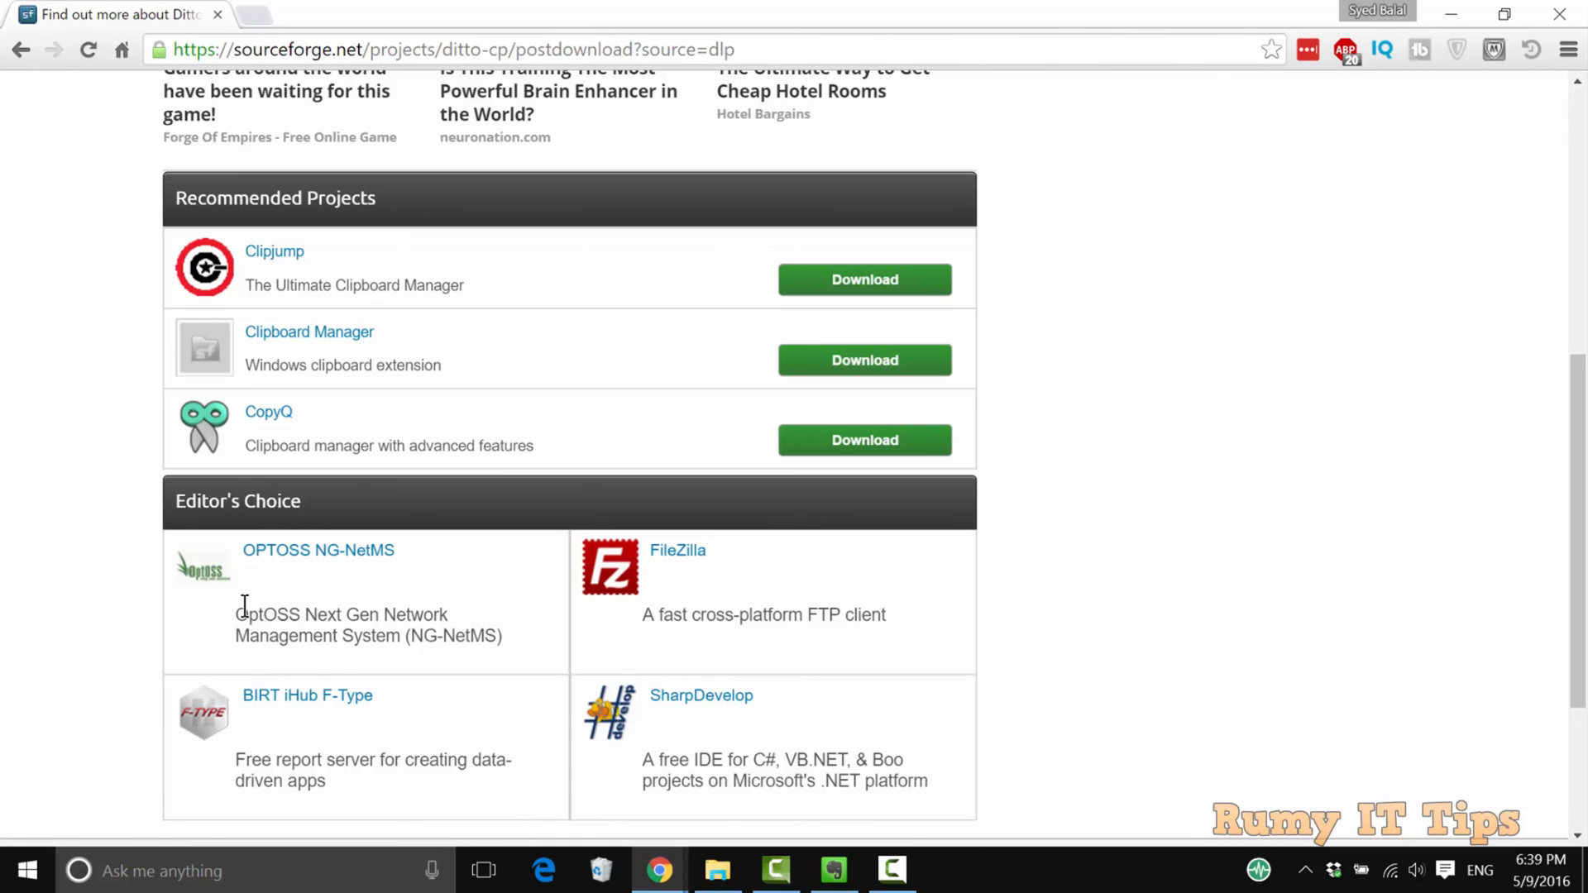
{"action": "left_click_drag", "start_coordinate": [236, 616], "coordinate": [435, 635]}
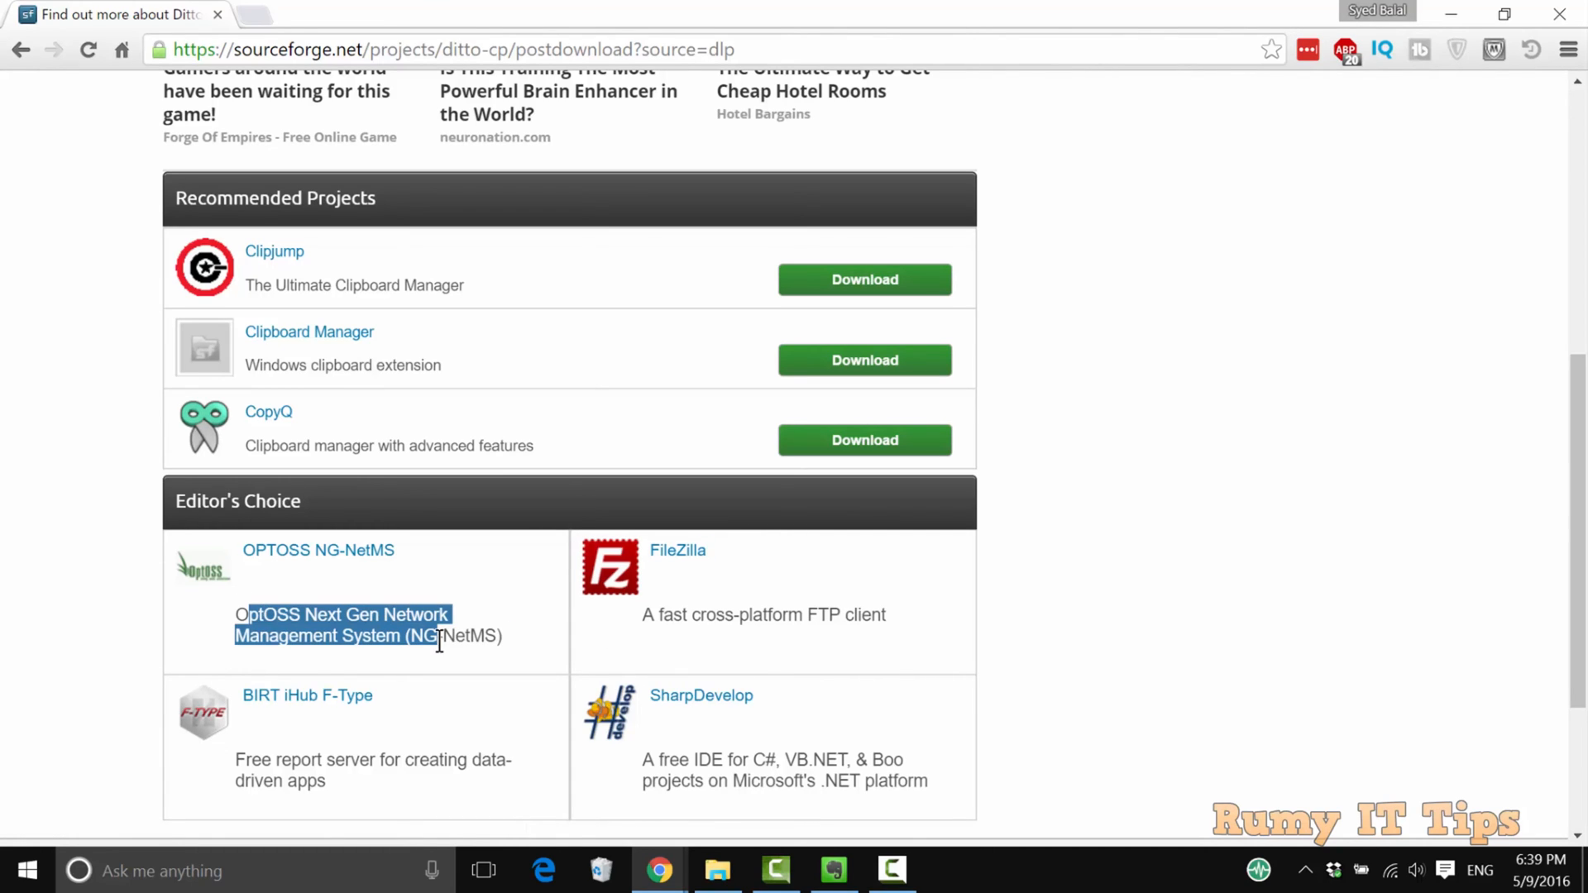
{"action": "right_click", "coordinate": [466, 634]}
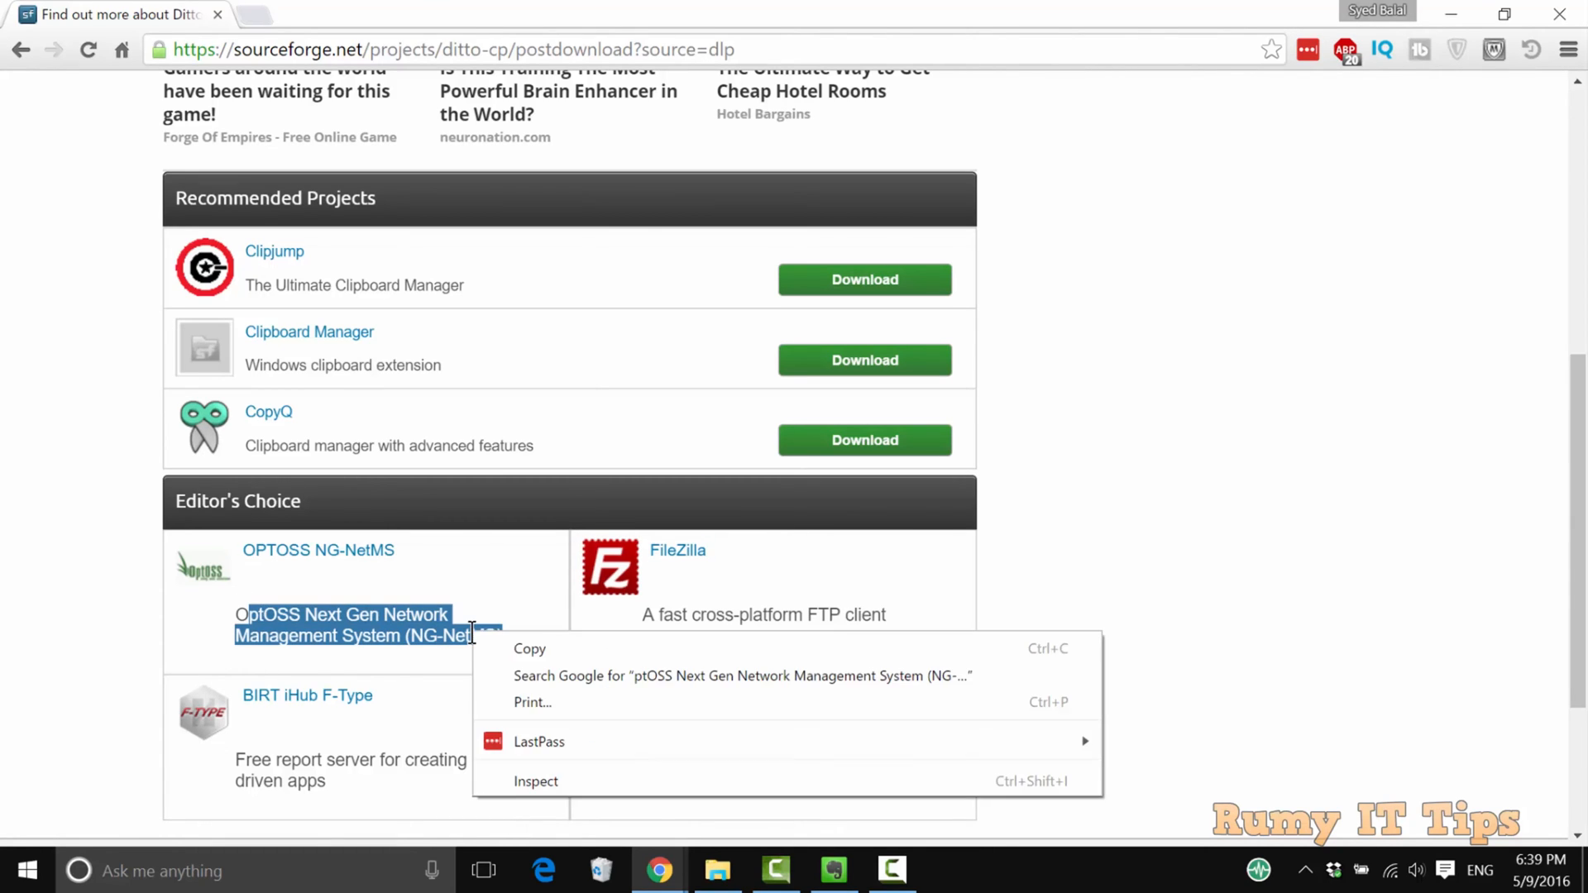
{"action": "left_click", "coordinate": [1077, 513]}
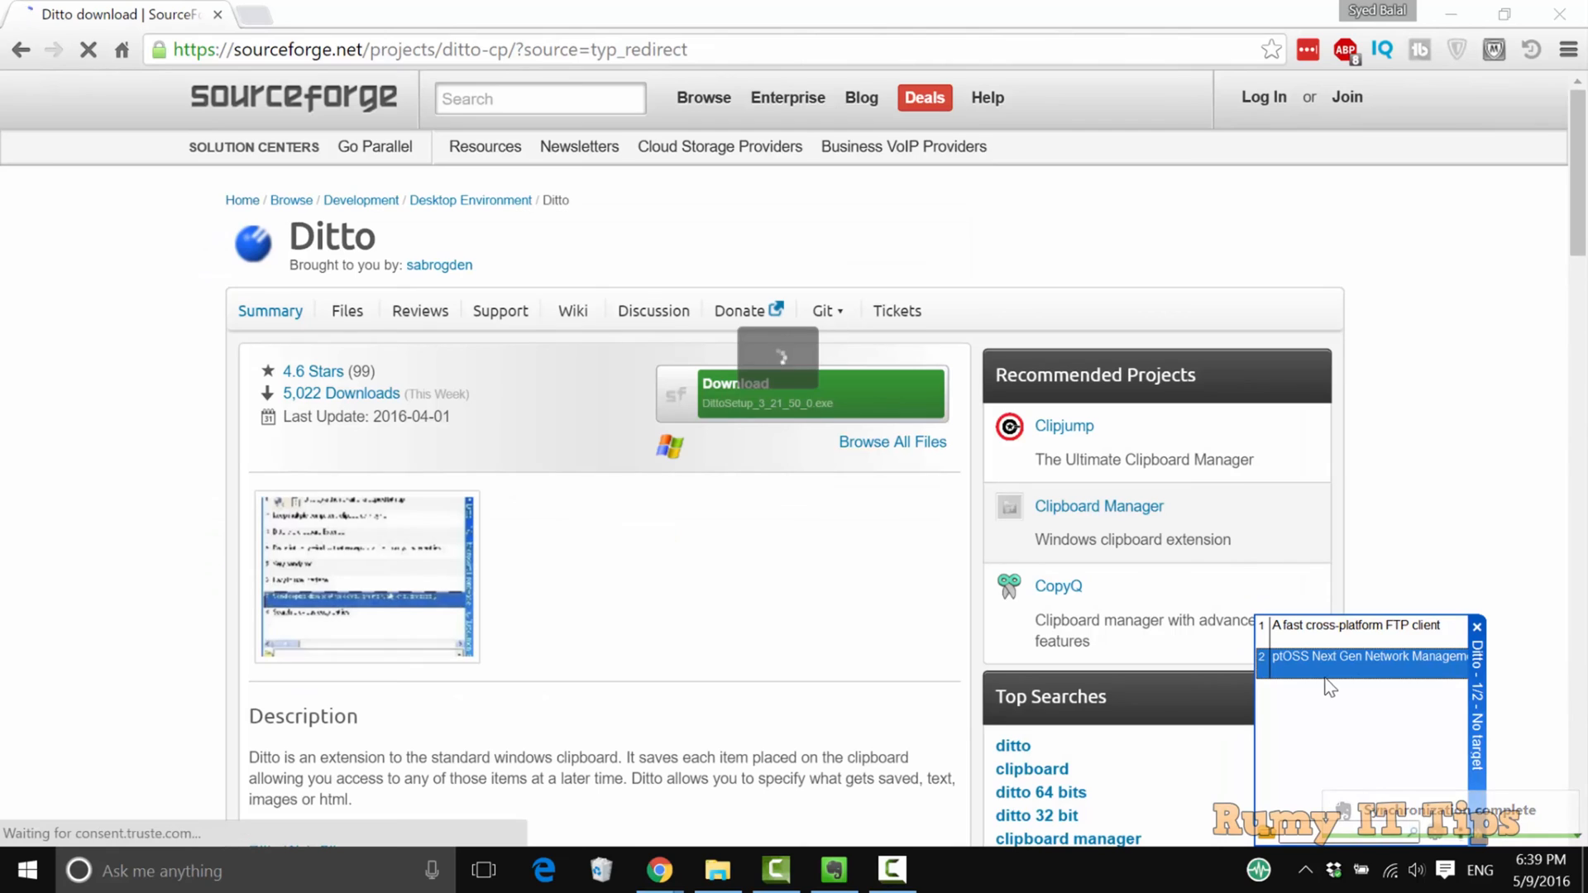
Step: Bring up the action list for the NG-NetMS clip in the Quick Paste window
{"action": "right_click", "coordinate": [1368, 657]}
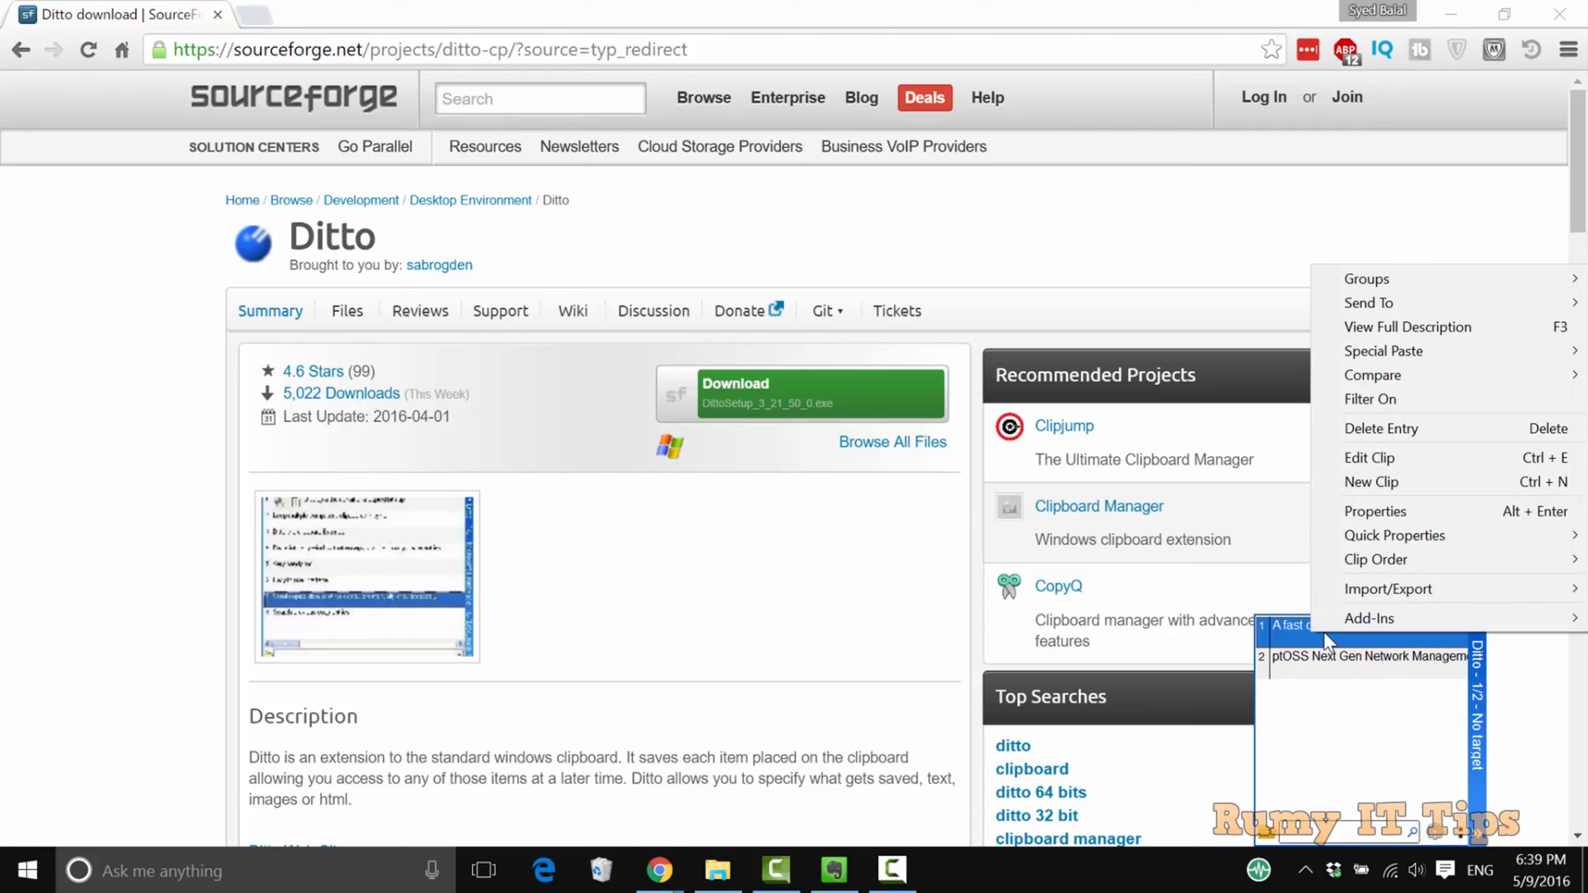
{"action": "mouse_move", "coordinate": [1366, 278]}
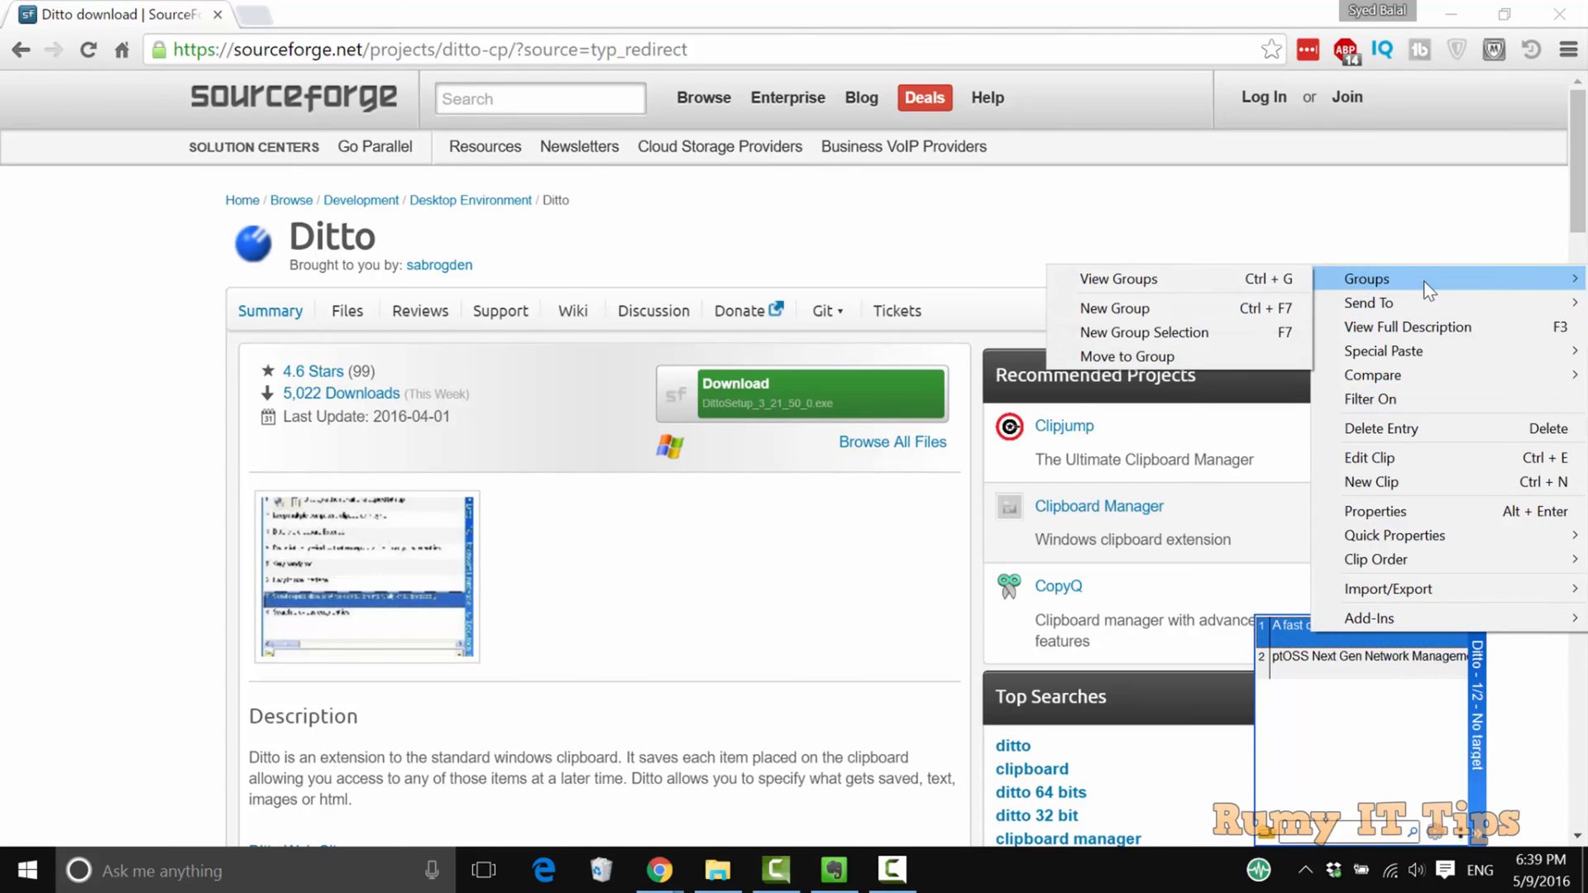
{"action": "mouse_move", "coordinate": [1368, 303]}
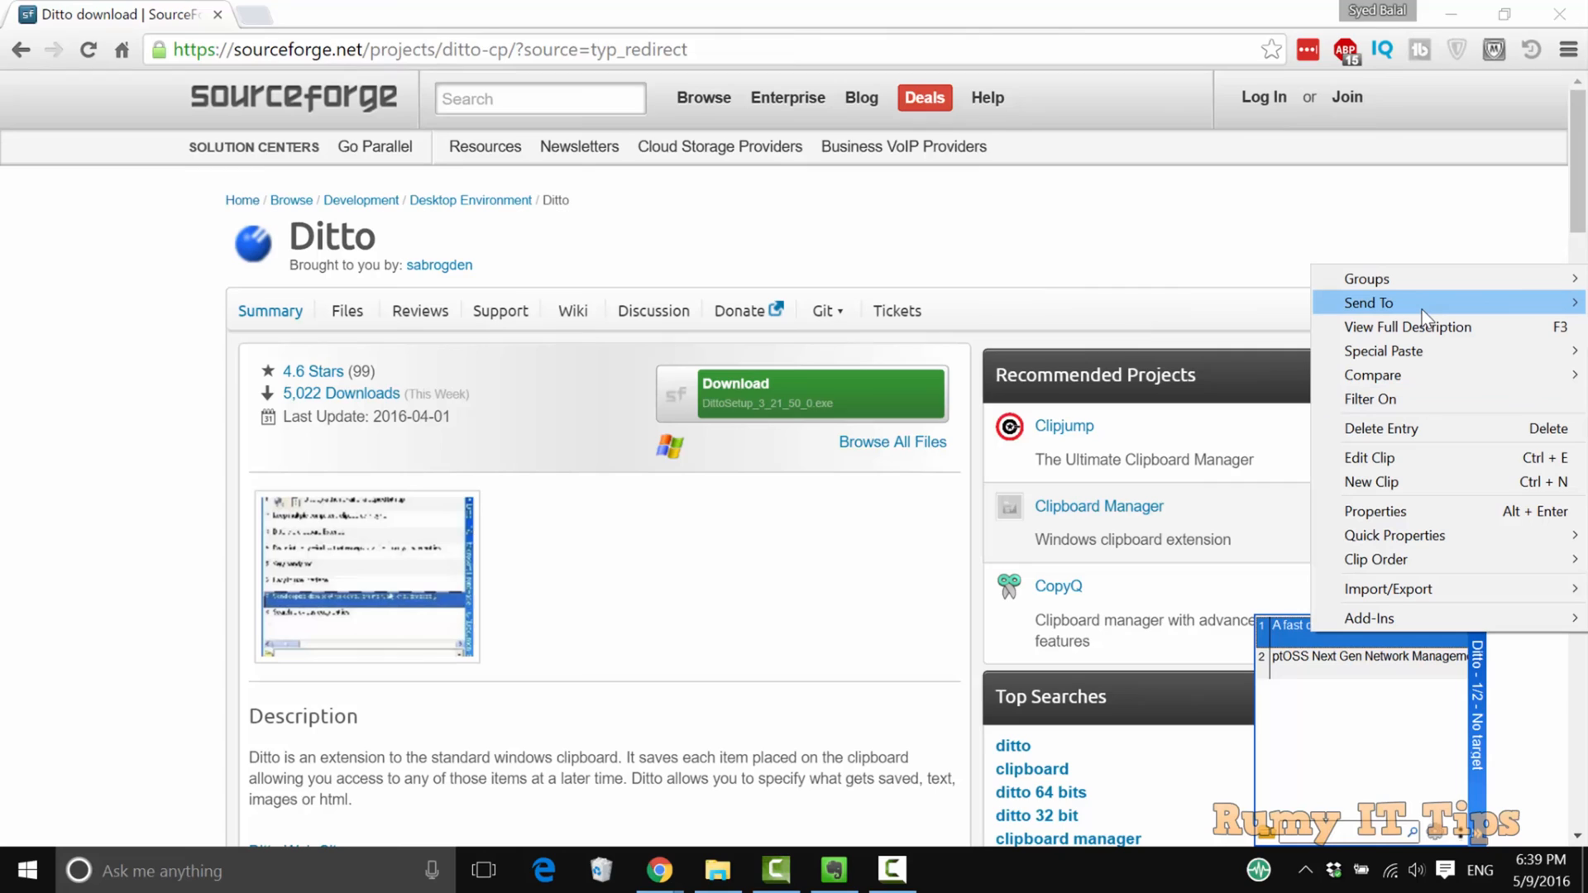
{"action": "mouse_move", "coordinate": [1408, 326]}
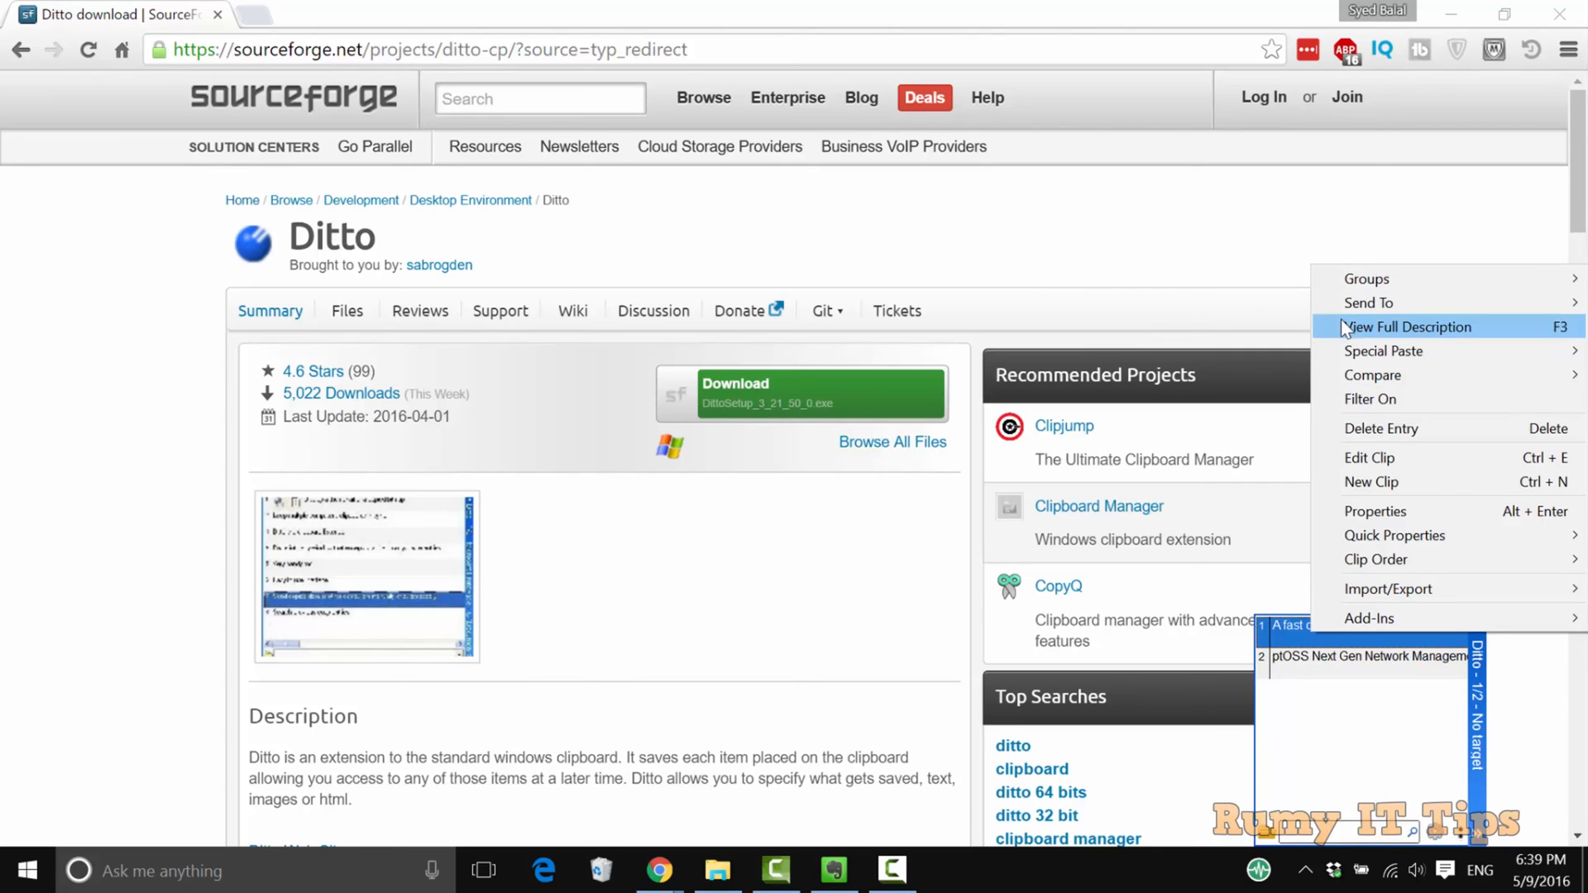
{"action": "mouse_move", "coordinate": [1385, 351]}
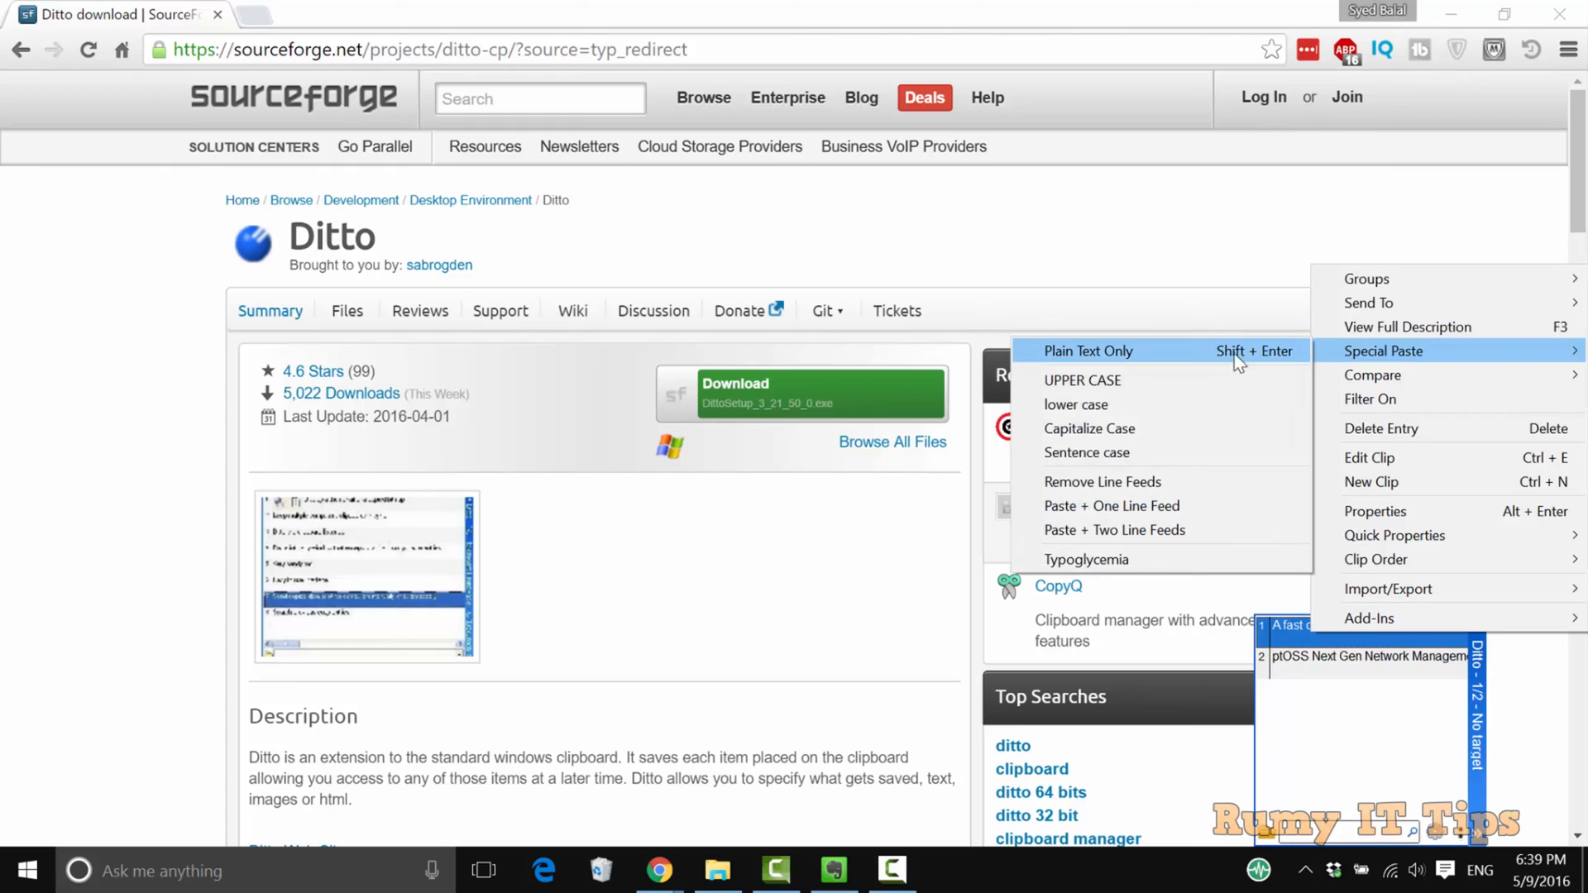
{"action": "mouse_move", "coordinate": [1203, 367]}
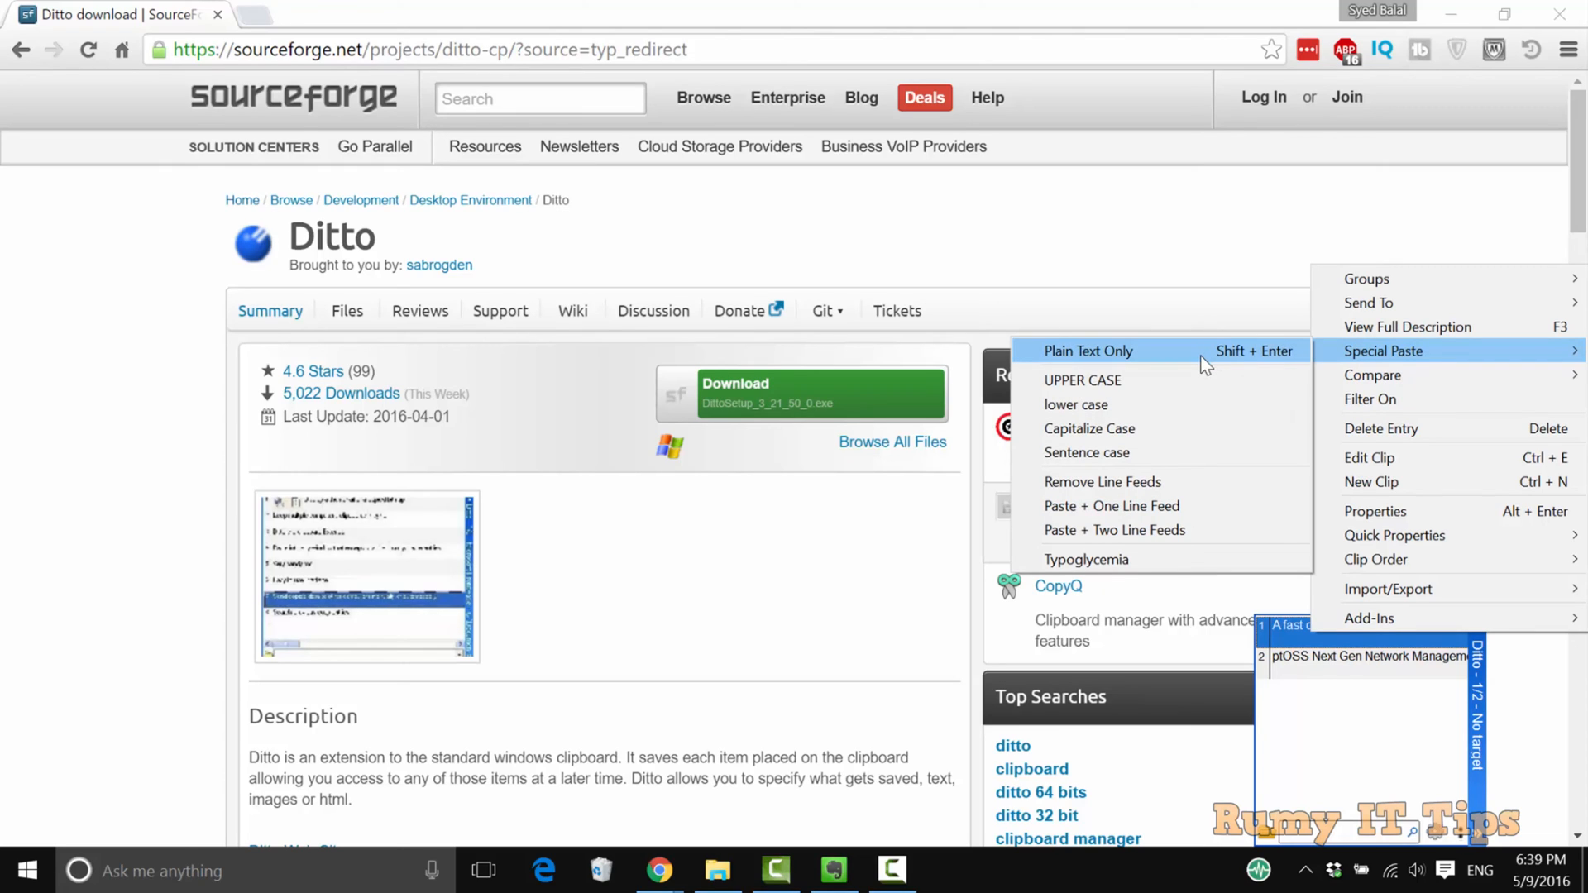
{"action": "mouse_move", "coordinate": [1407, 481]}
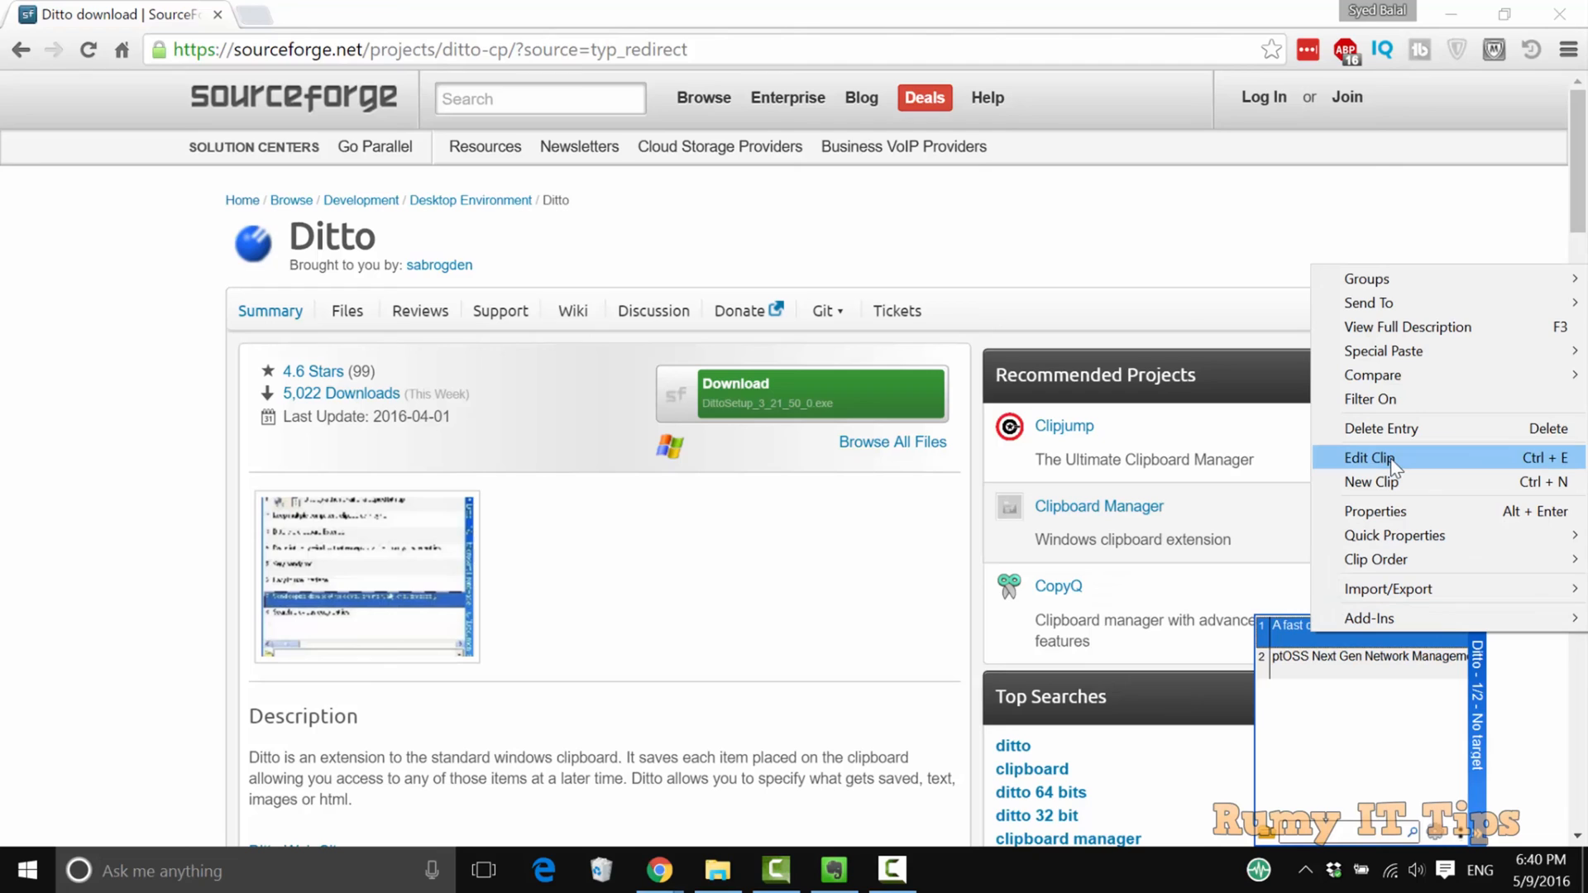
{"action": "mouse_move", "coordinate": [1323, 640]}
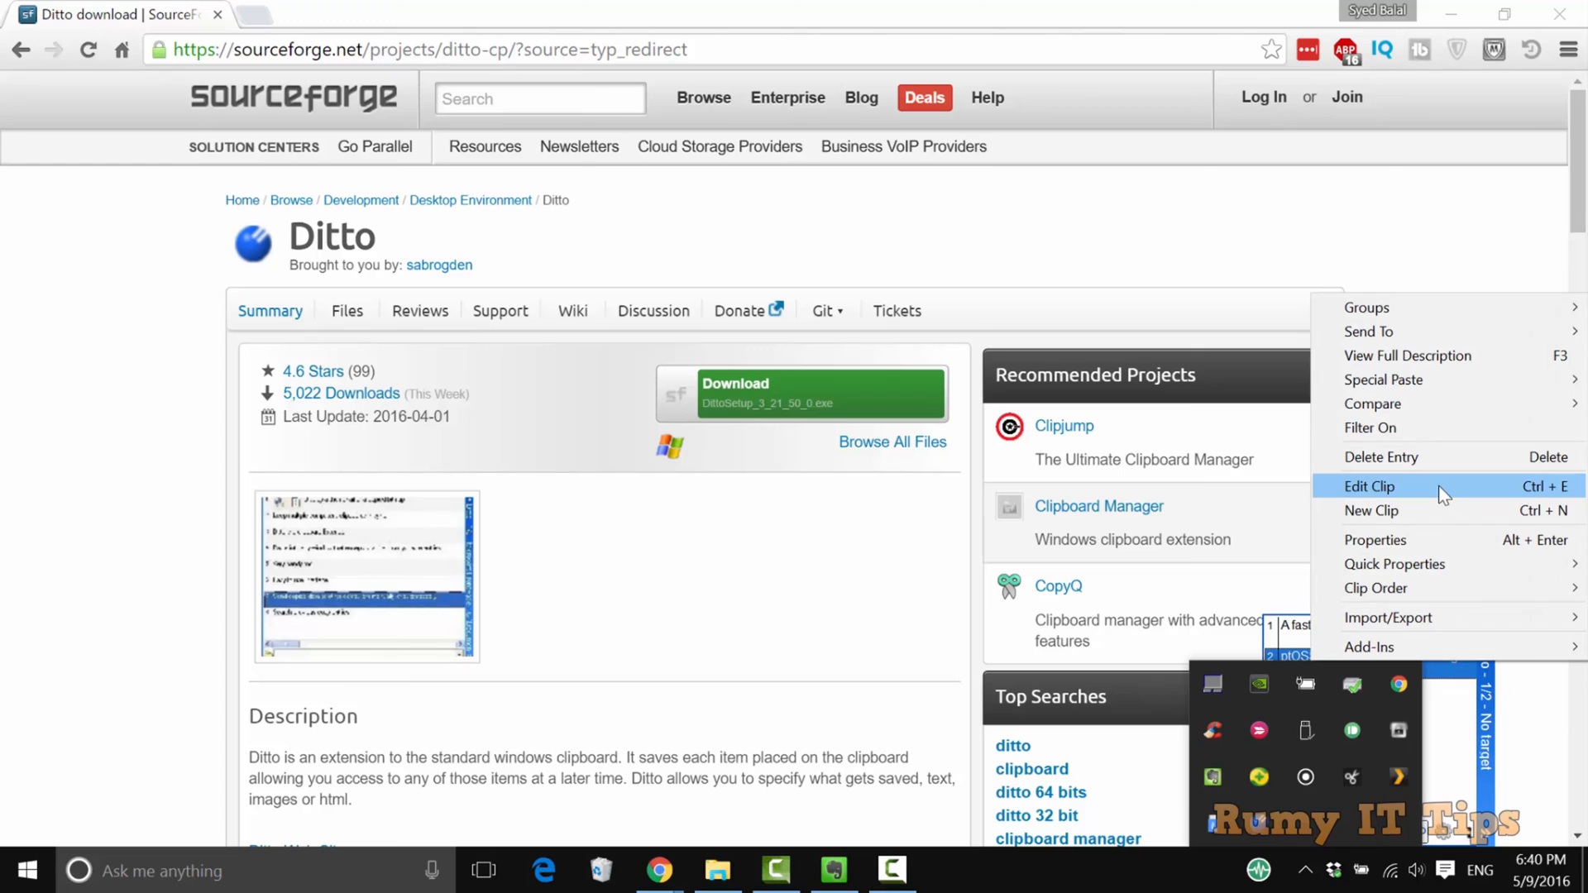
Step: Load the NG-NetMS clip into the Ditto Editor and reposition the editor window
{"action": "left_click", "coordinate": [1370, 486]}
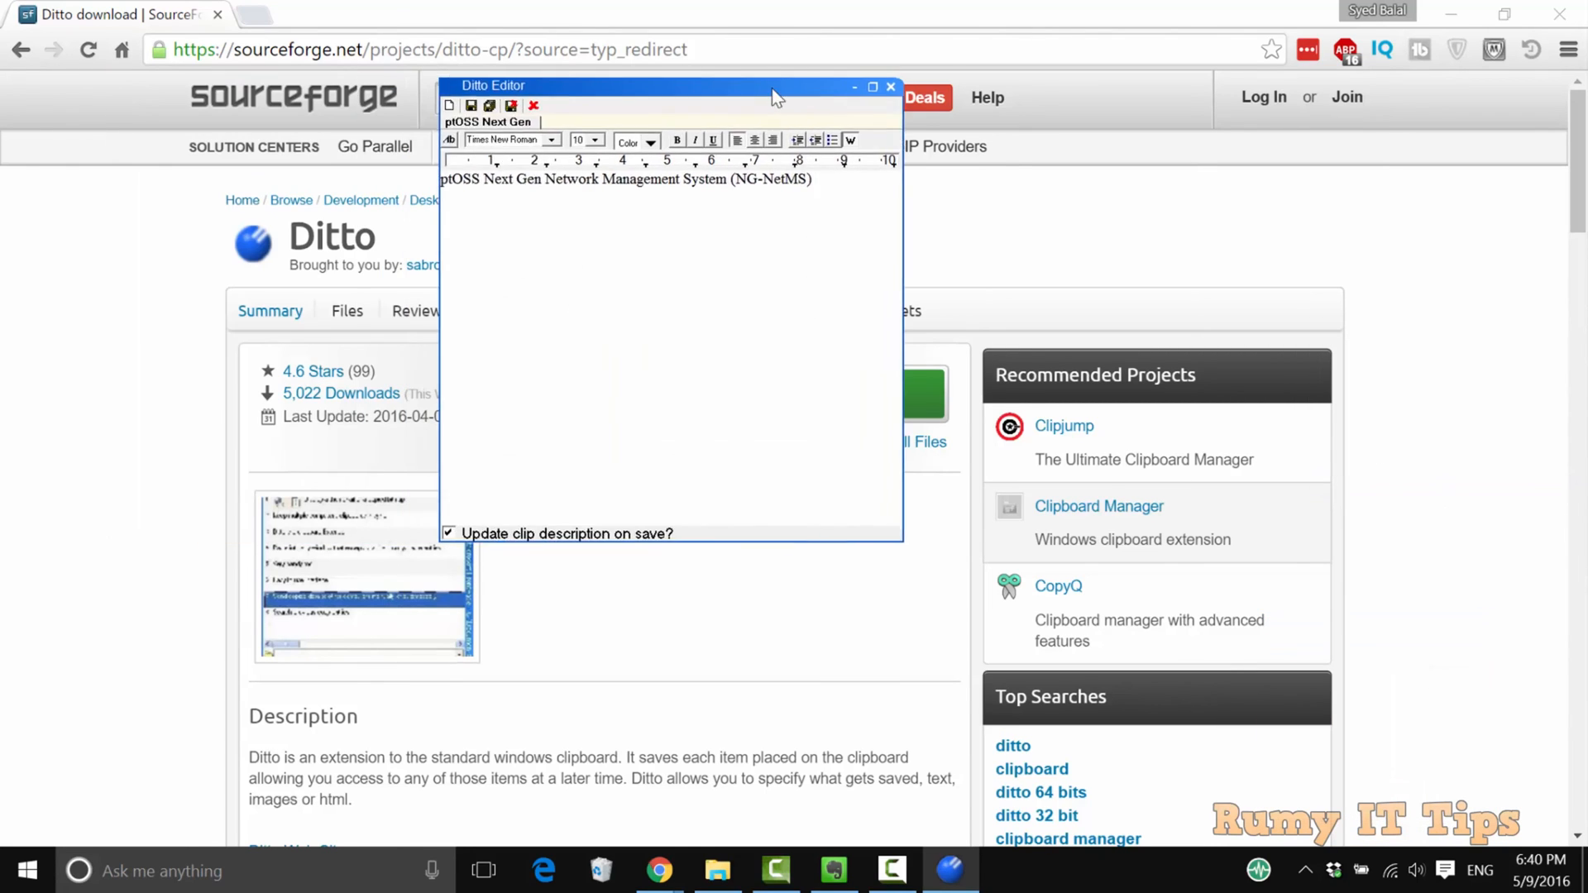
{"action": "left_click_drag", "start_coordinate": [673, 84], "coordinate": [806, 94]}
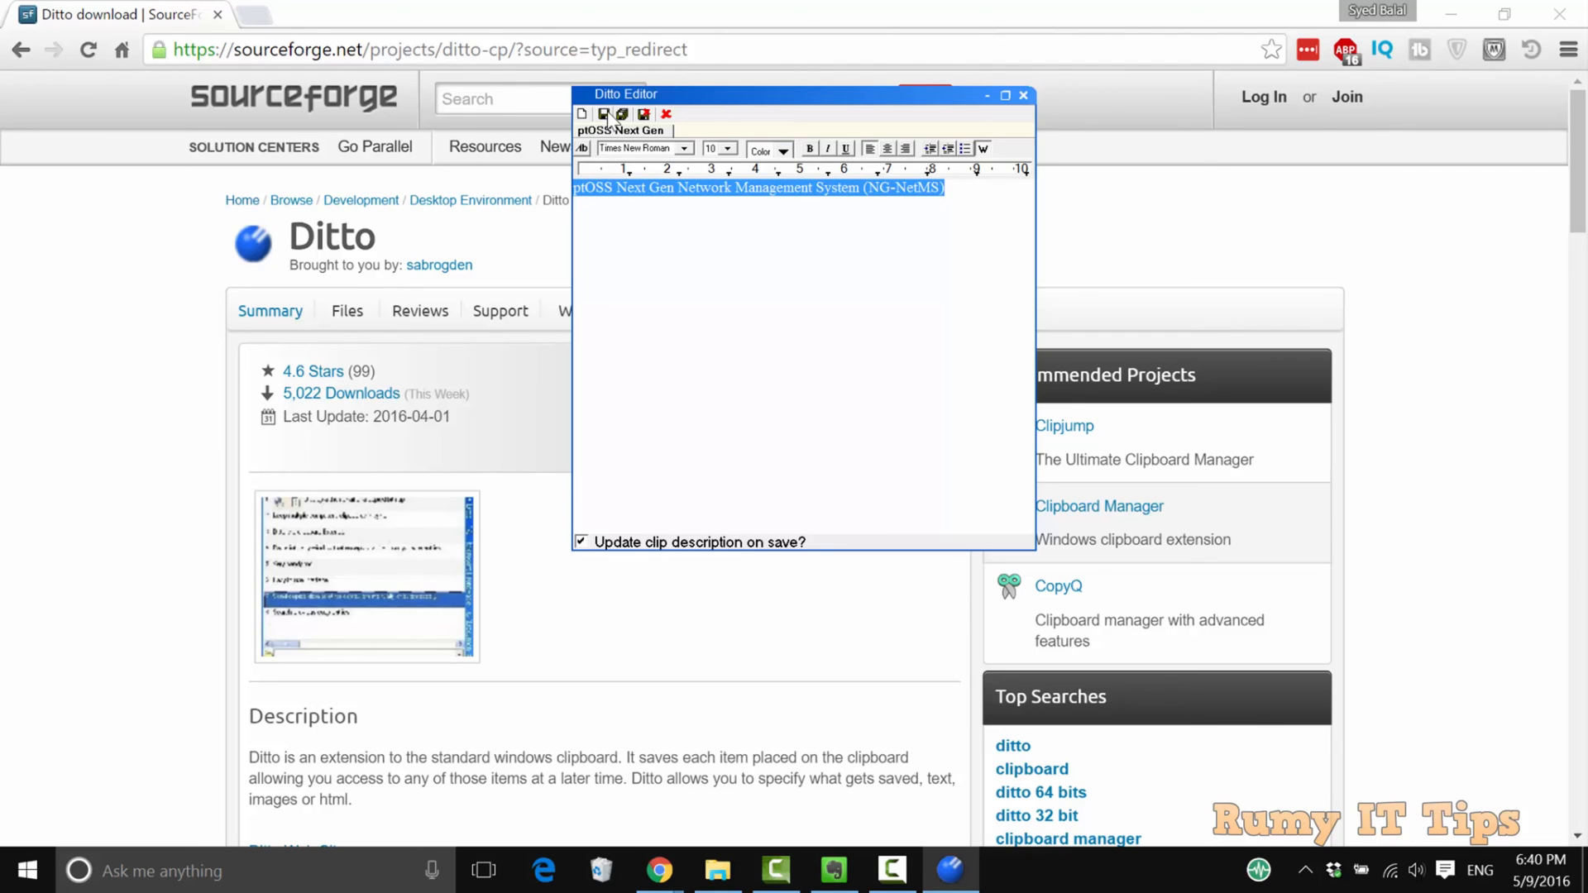
{"action": "mouse_move", "coordinate": [583, 114]}
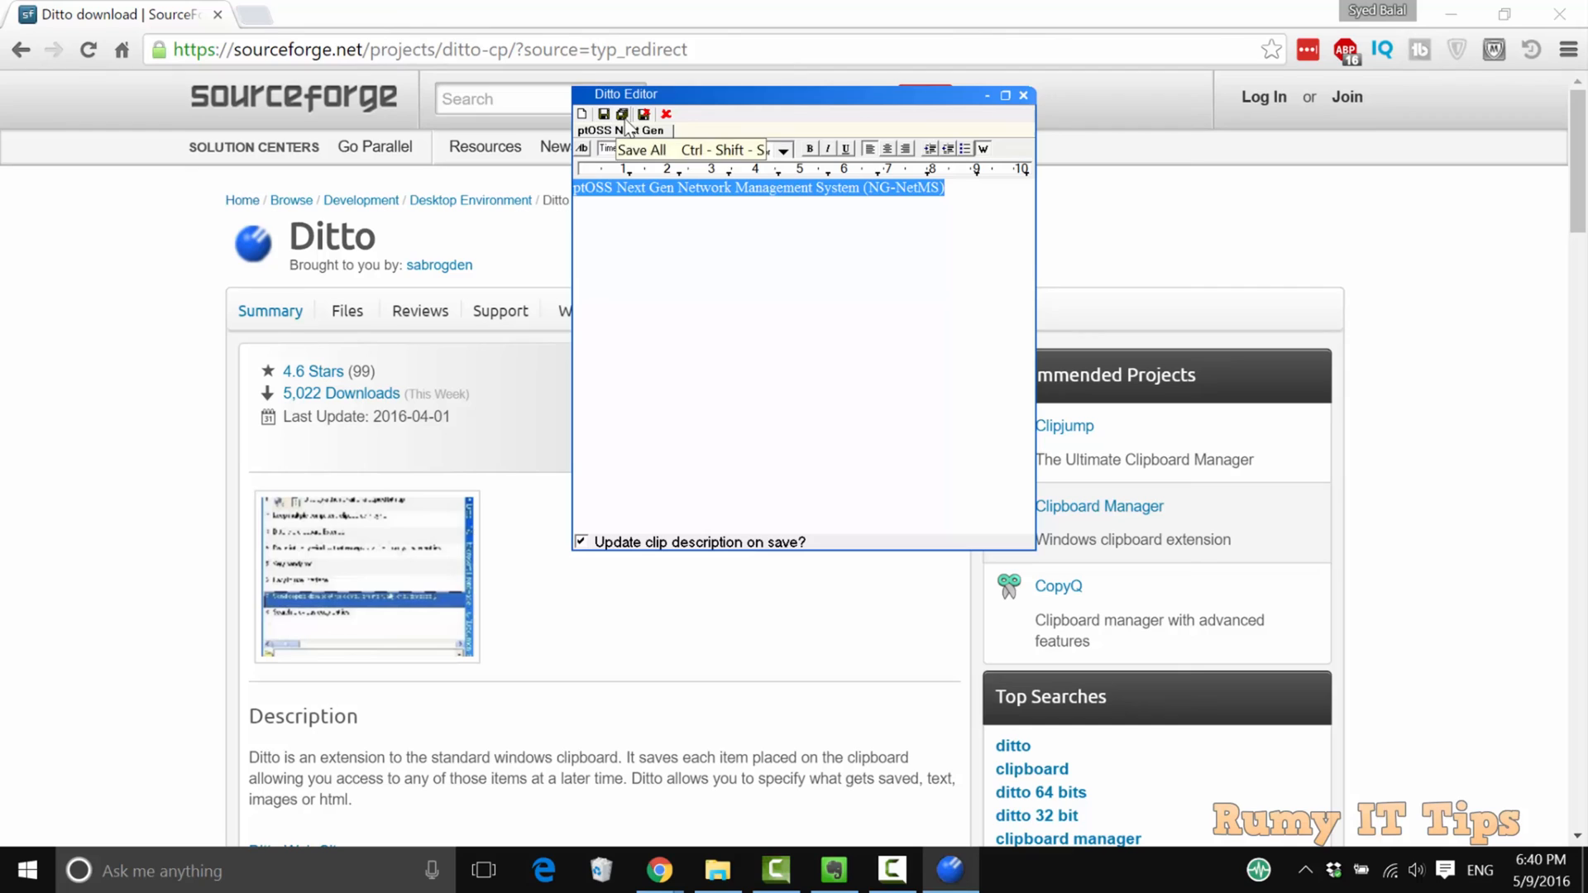
{"action": "mouse_move", "coordinate": [991, 122]}
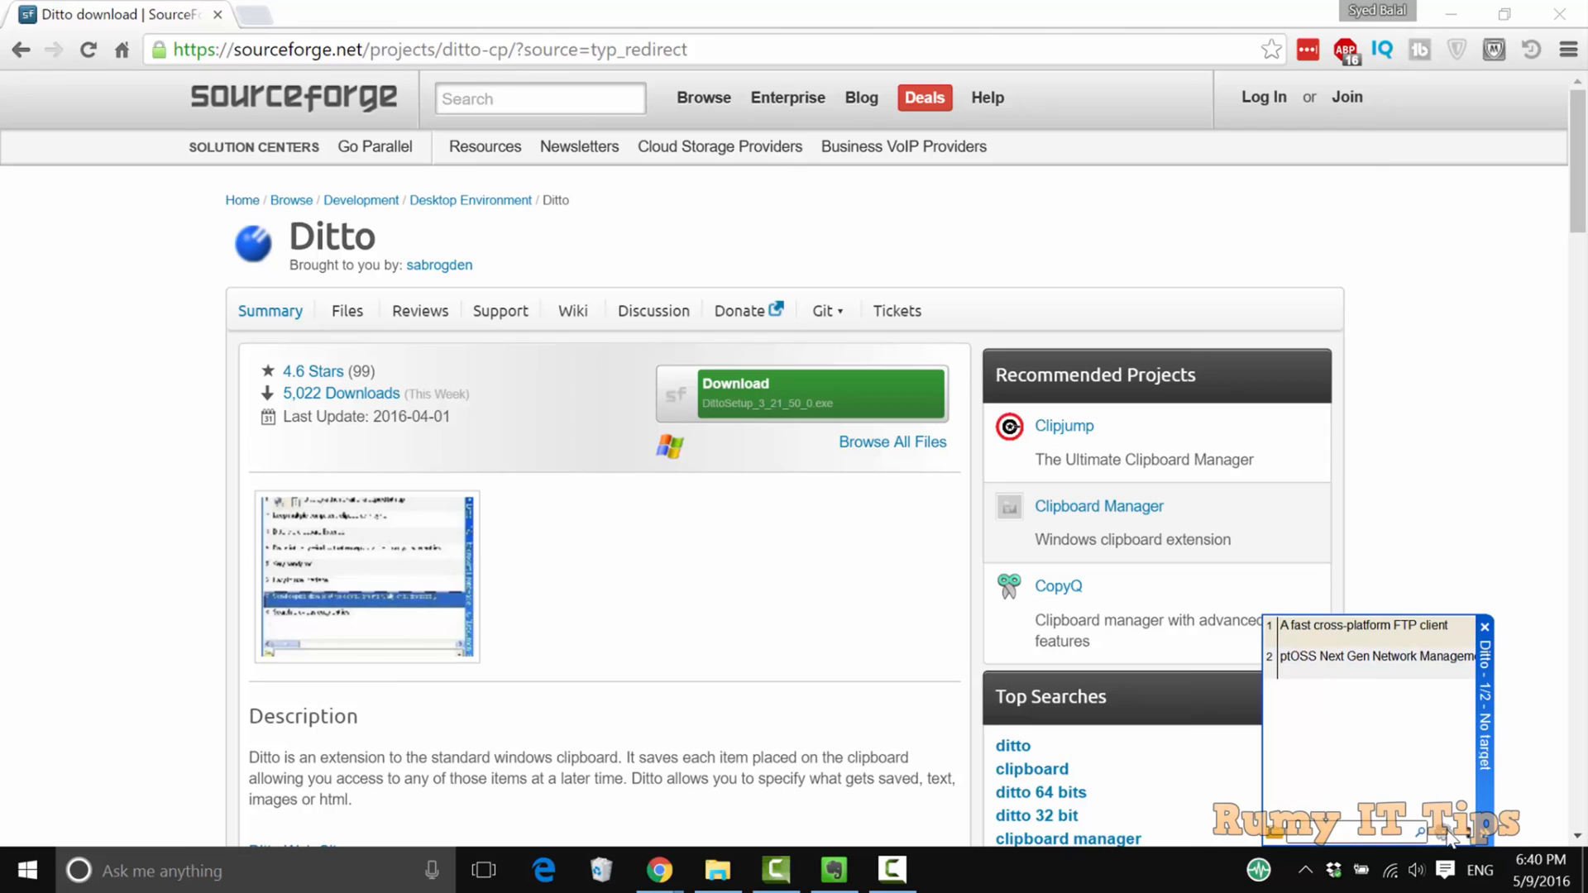
{"action": "mouse_move", "coordinate": [1481, 845]}
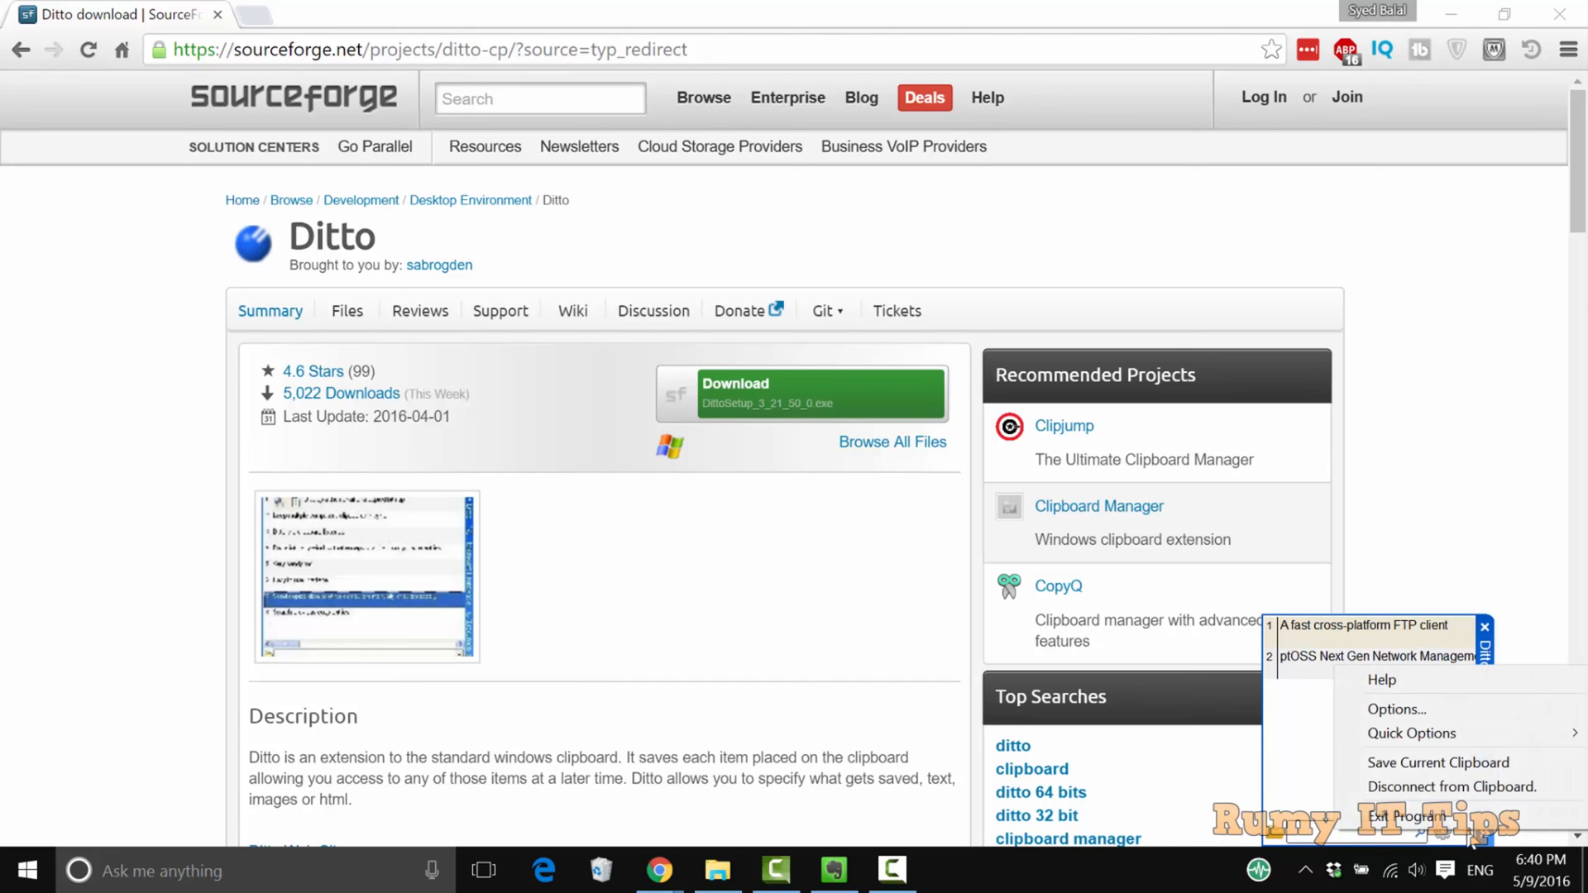
{"action": "mouse_move", "coordinate": [1437, 761]}
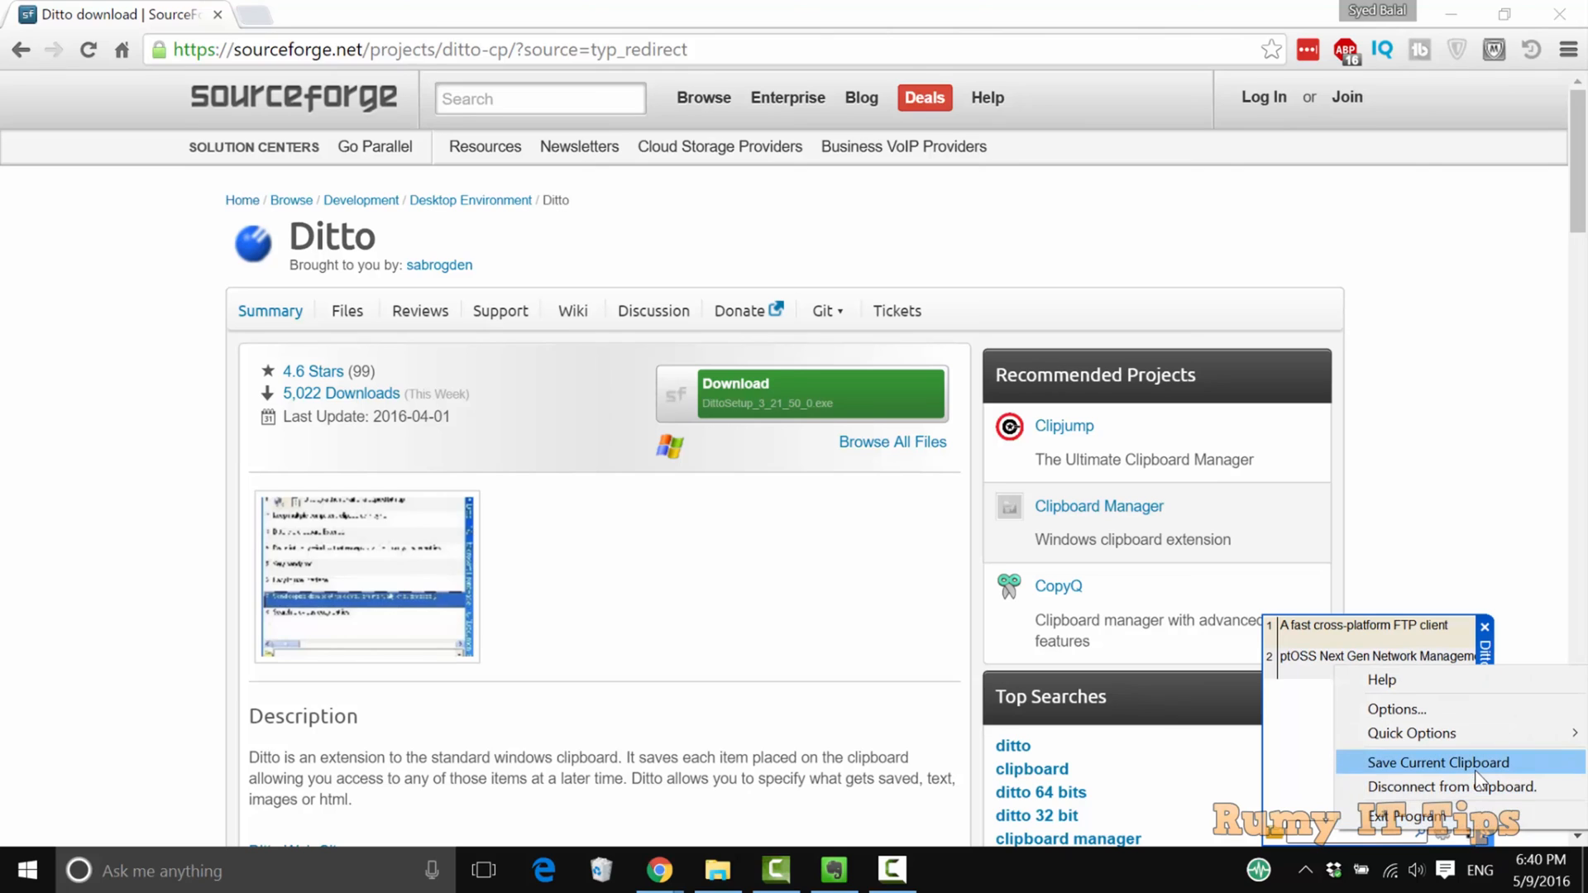
{"action": "mouse_move", "coordinate": [1411, 732]}
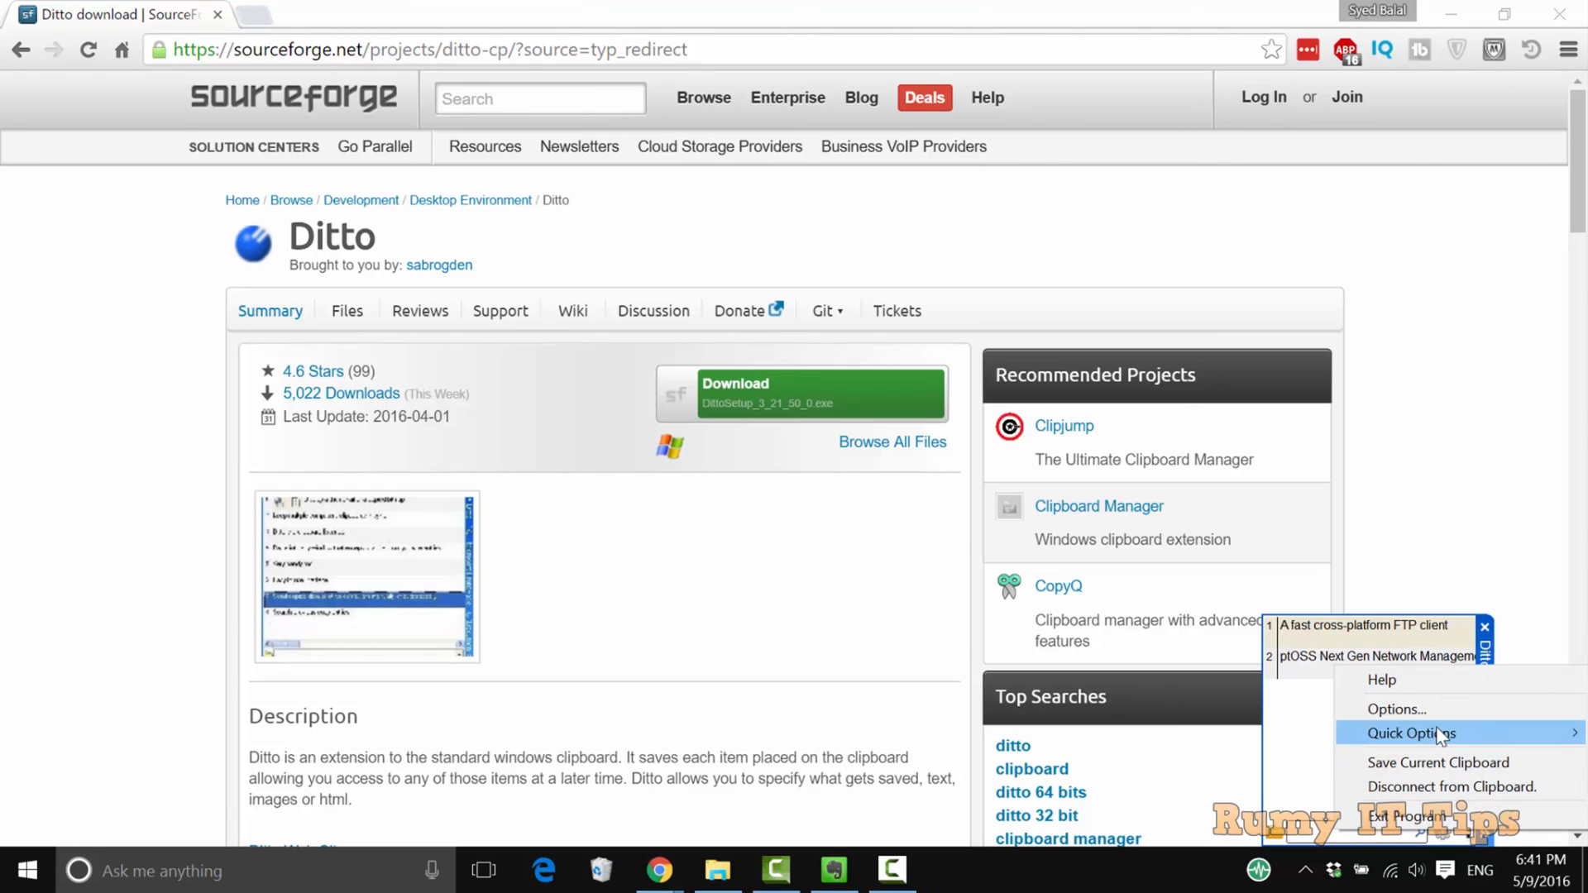
{"action": "left_click", "coordinate": [1412, 733]}
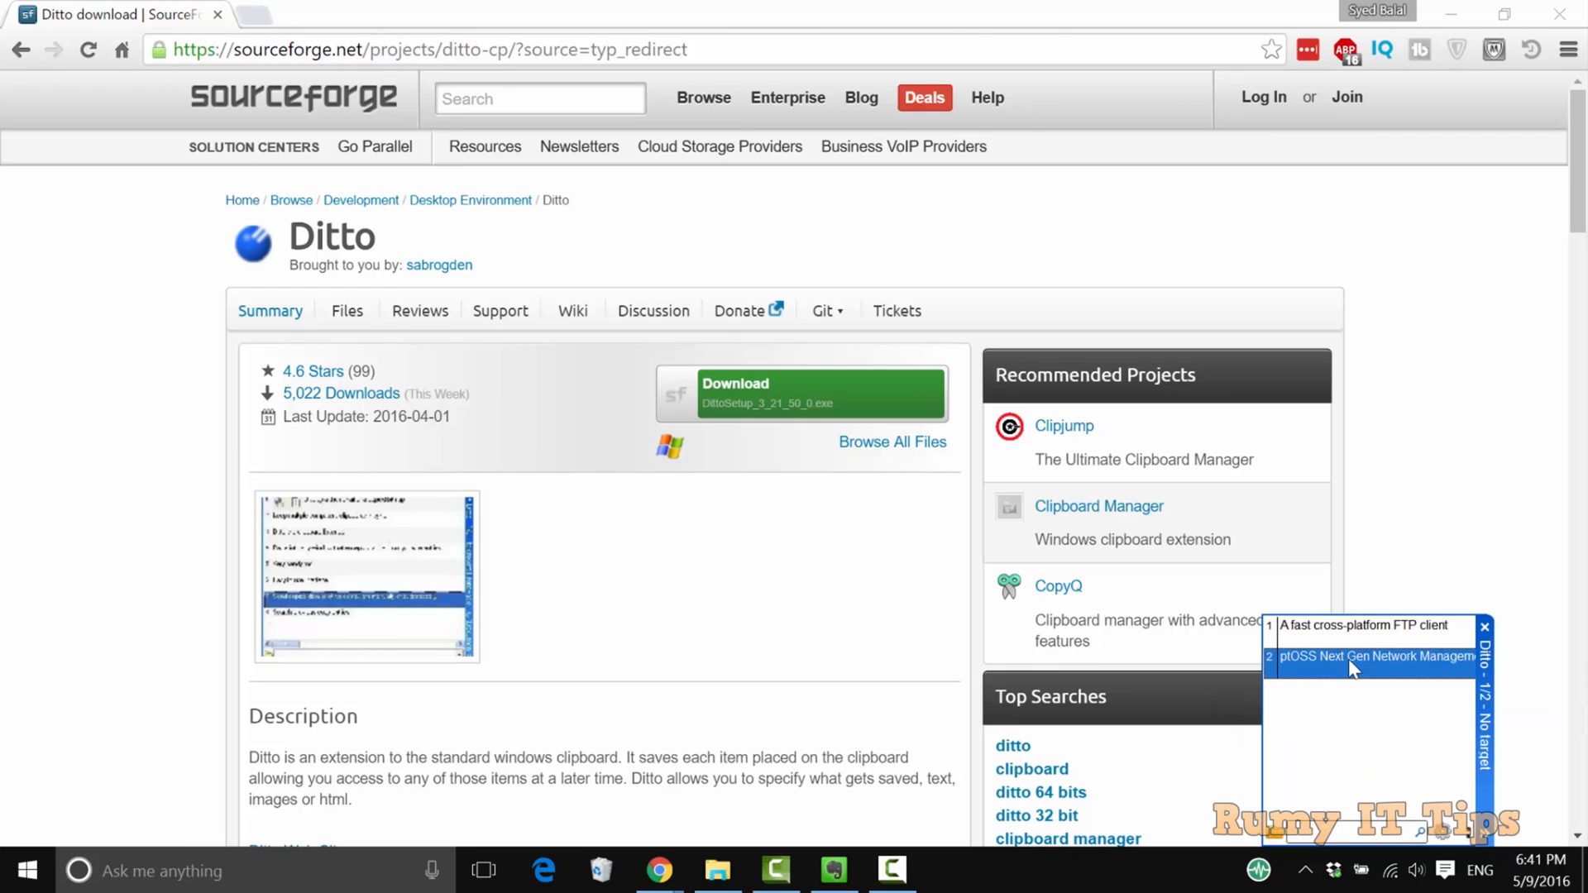
{"action": "mouse_move", "coordinate": [1287, 605]}
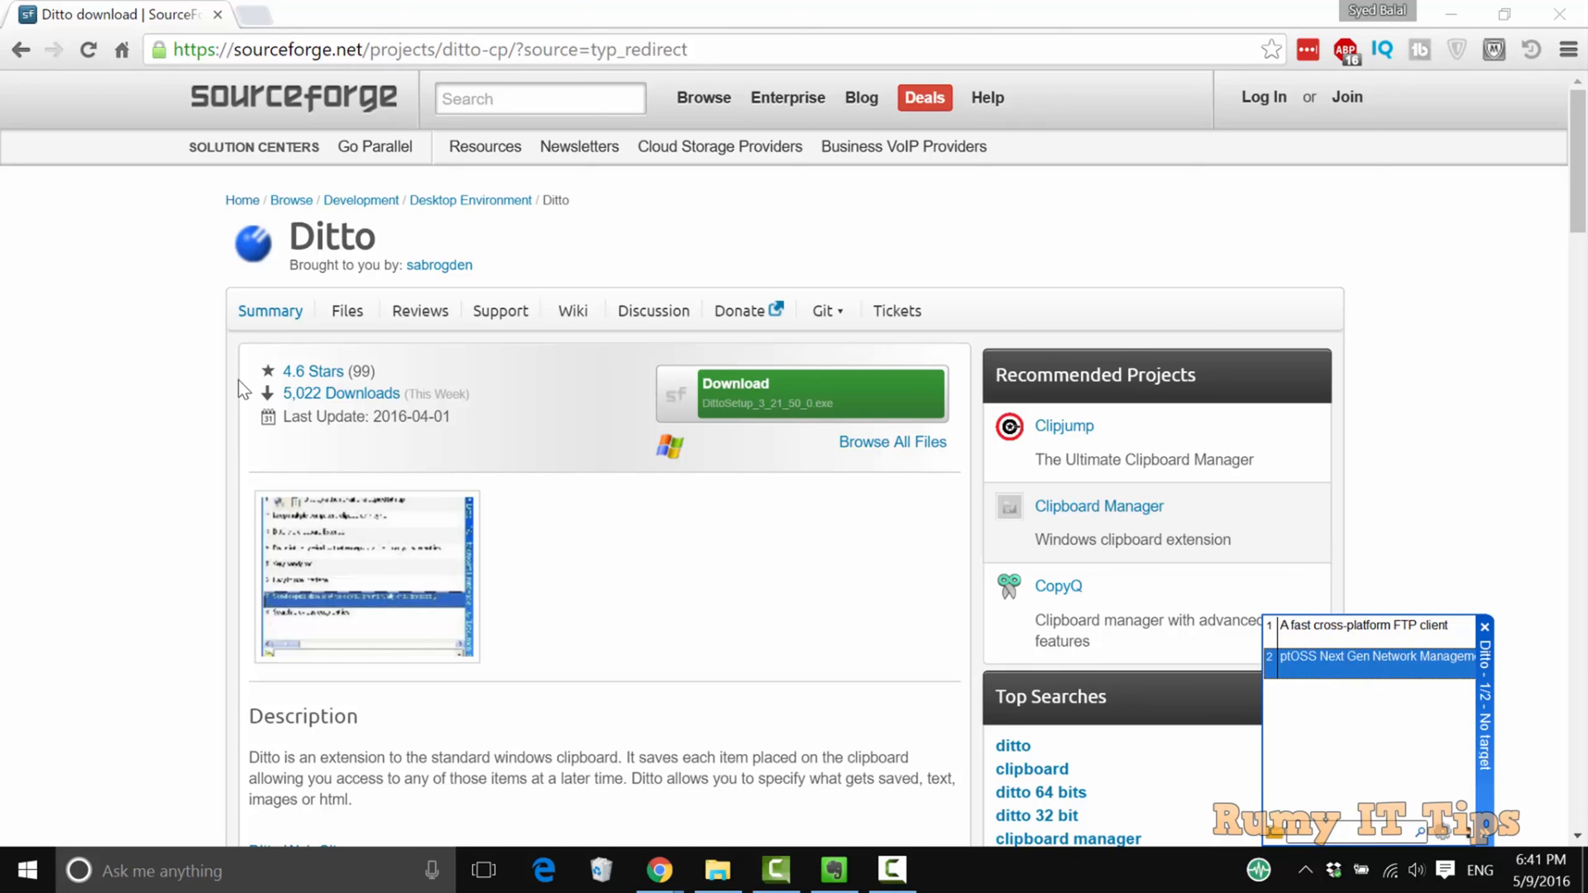
{"action": "mouse_move", "coordinate": [1463, 526]}
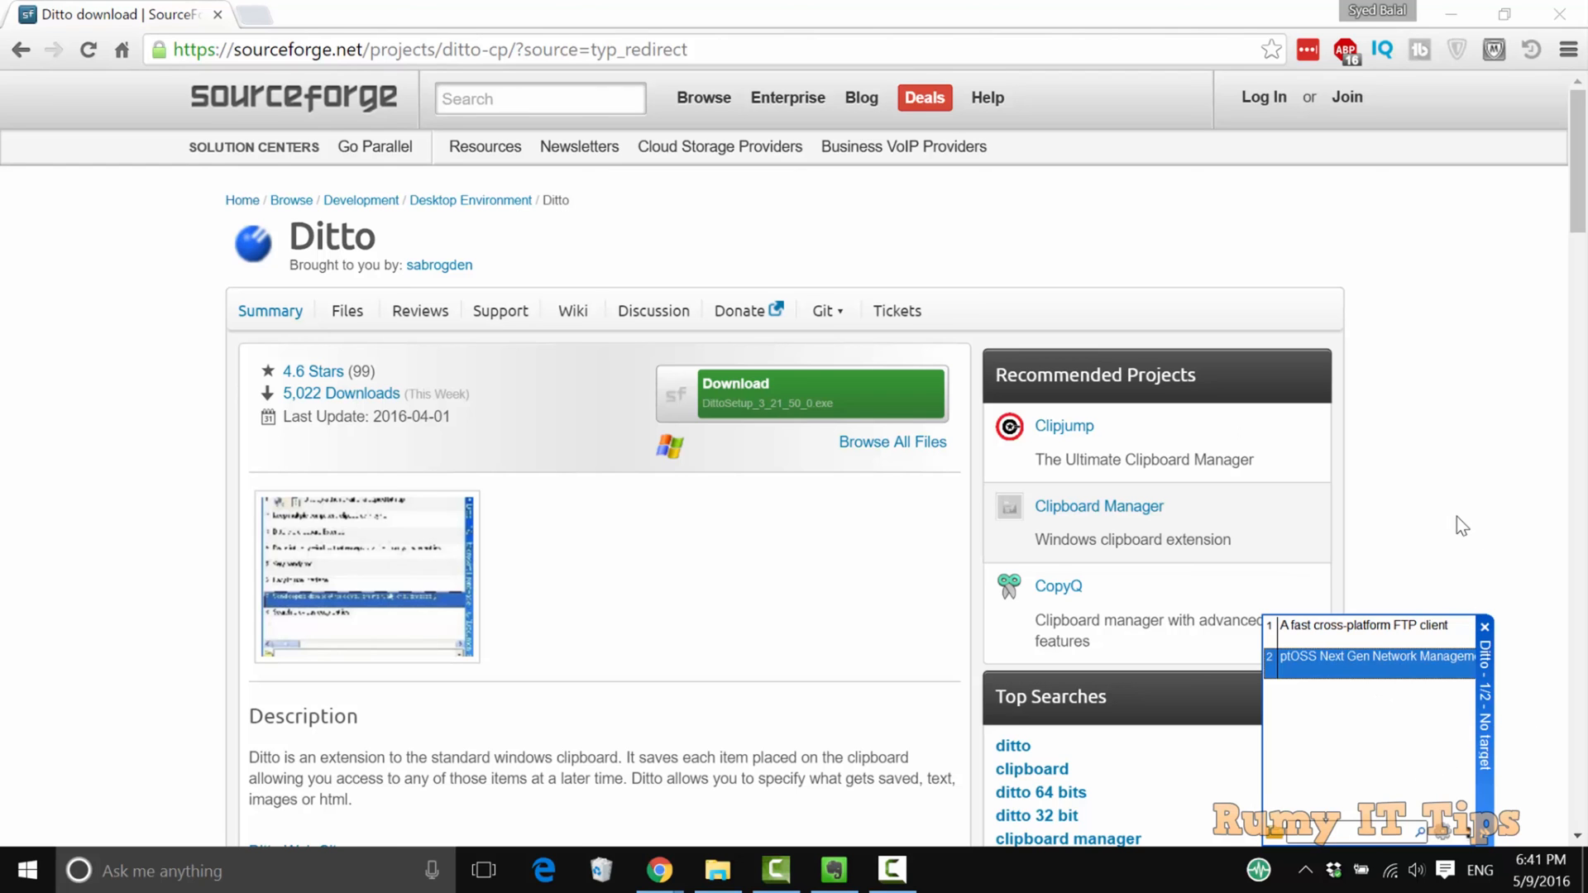